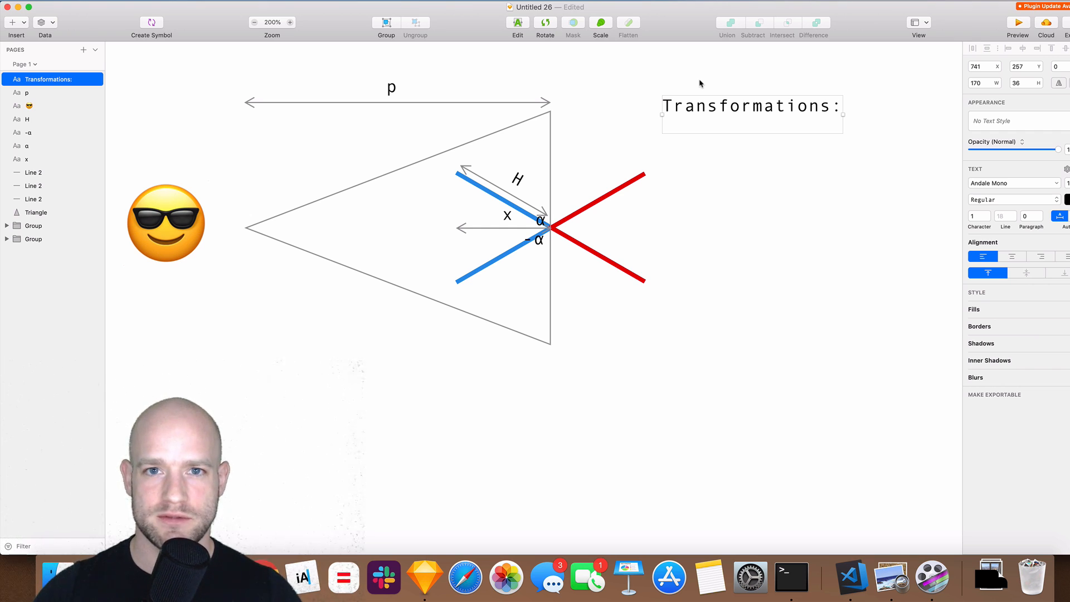
mouse_move(555, 237)
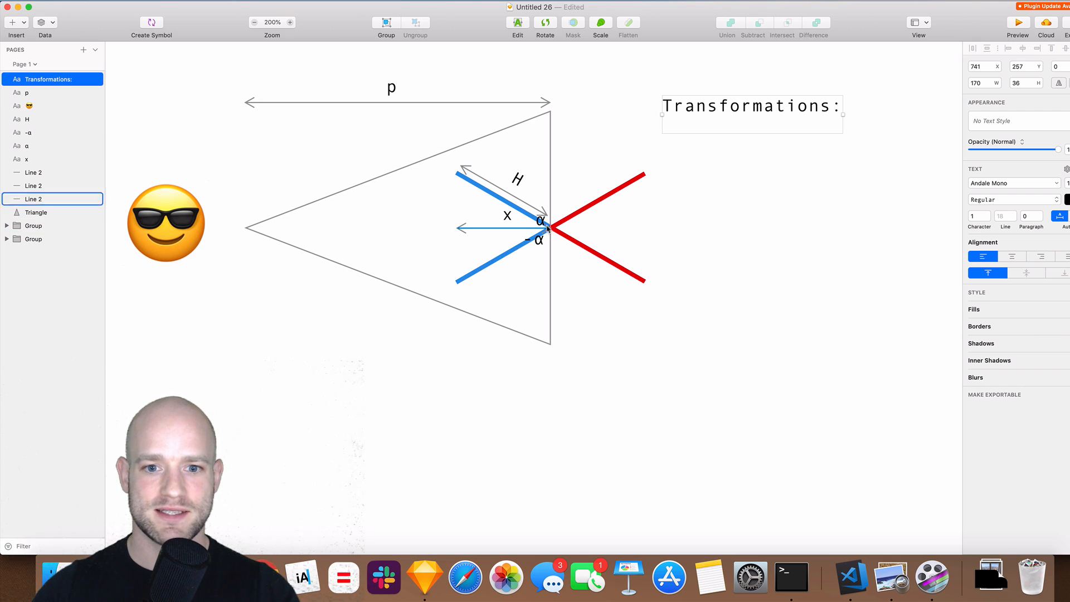
List perspective(p) and rotateX(α) on separate lines under the Transformations heading.
left_click(29, 146)
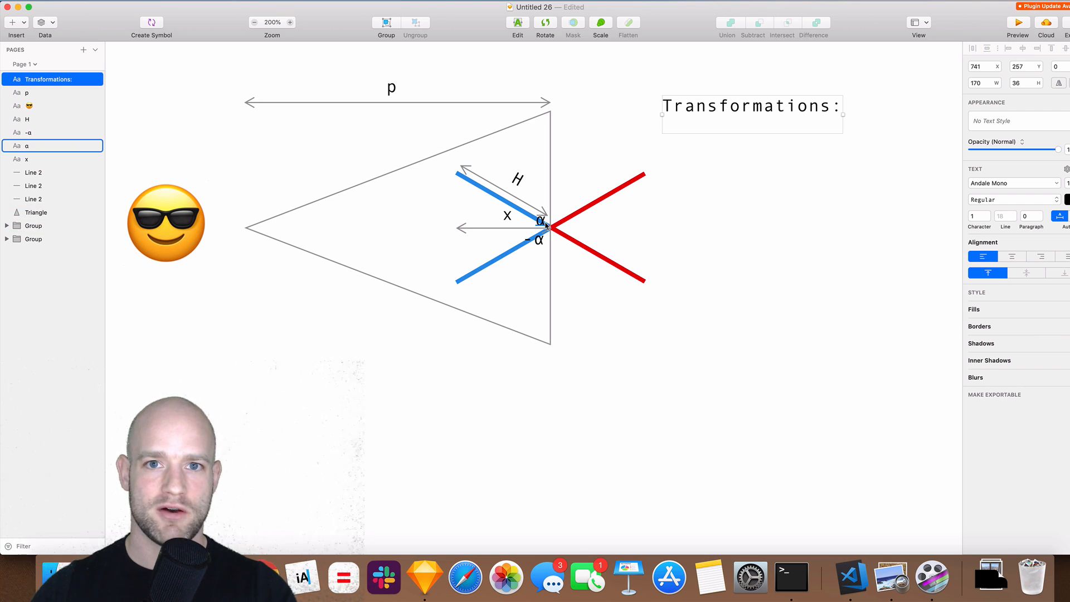
left_click(27, 119)
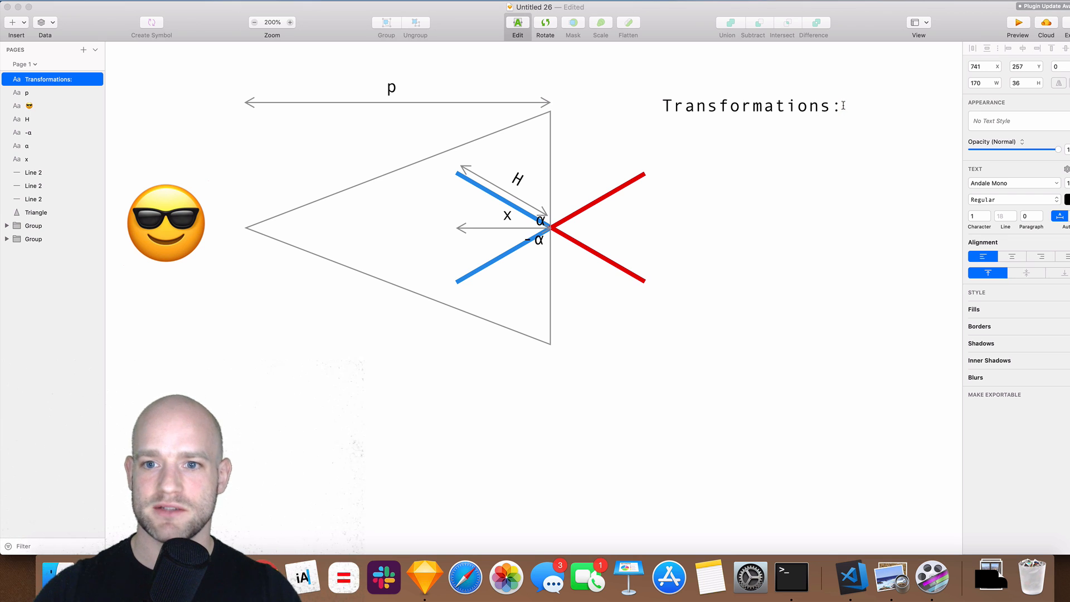
type("persp")
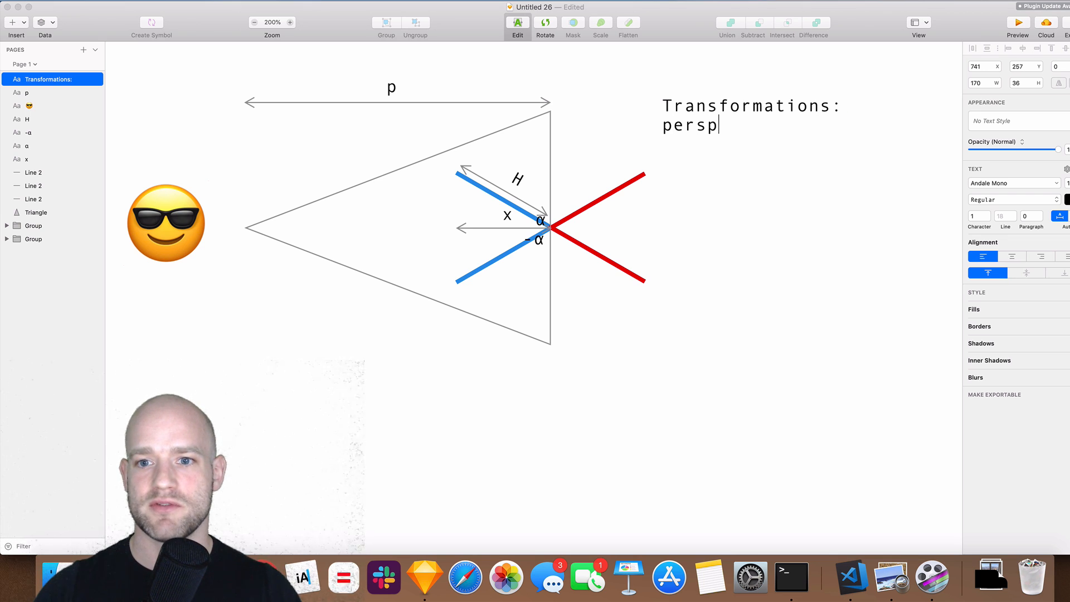
type("ective(p)")
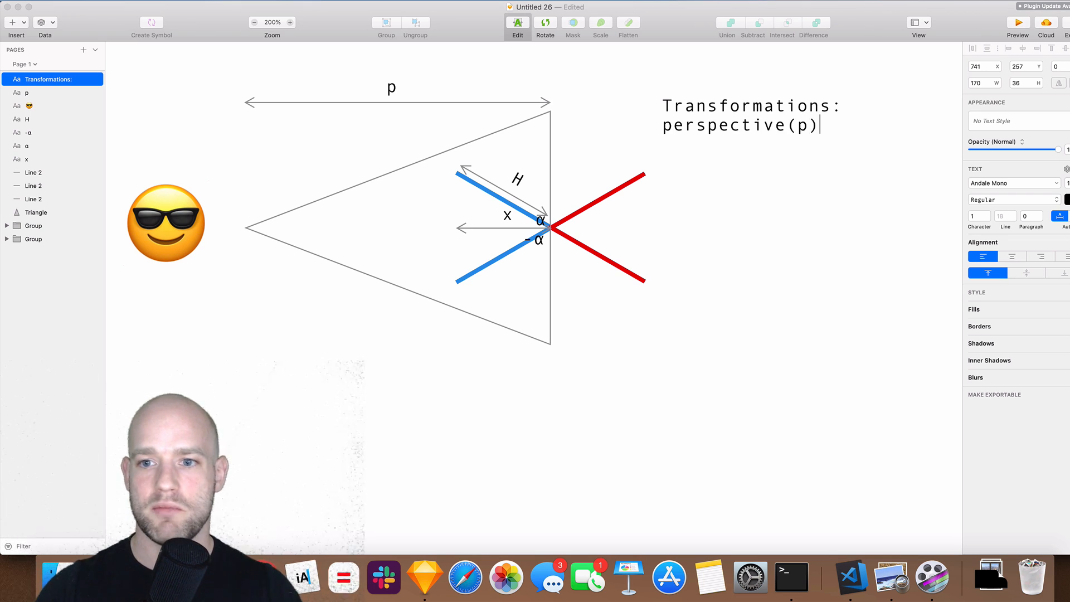
type("rotate")
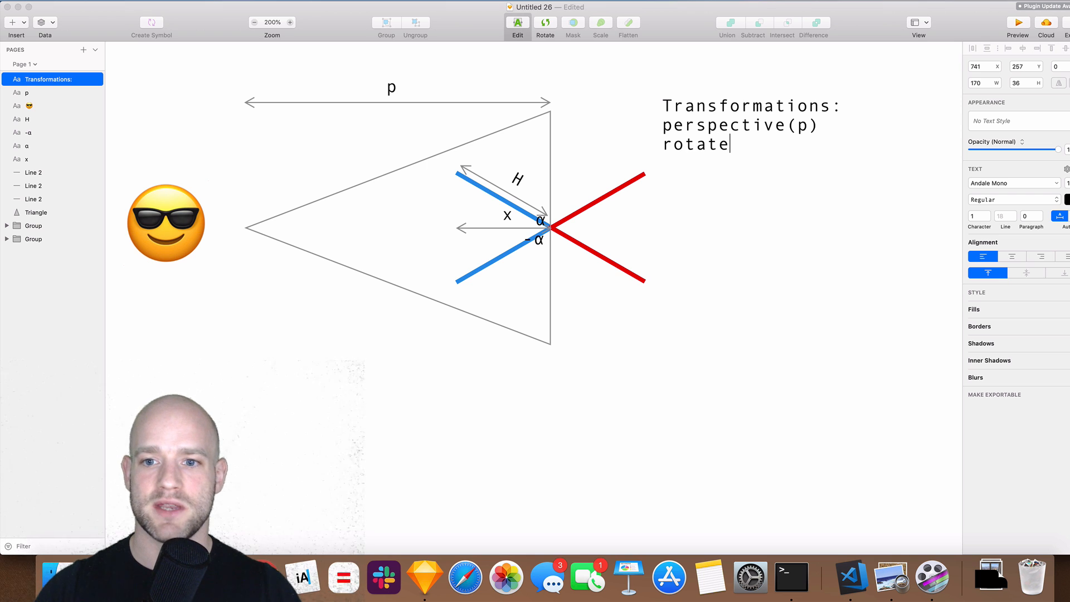
type("X(")
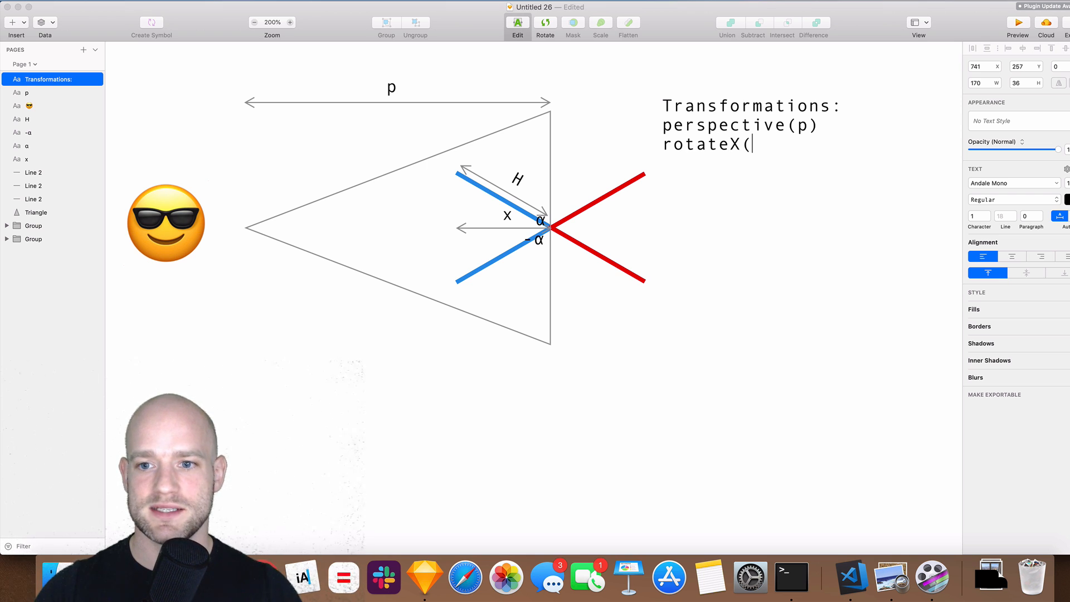
type("α)")
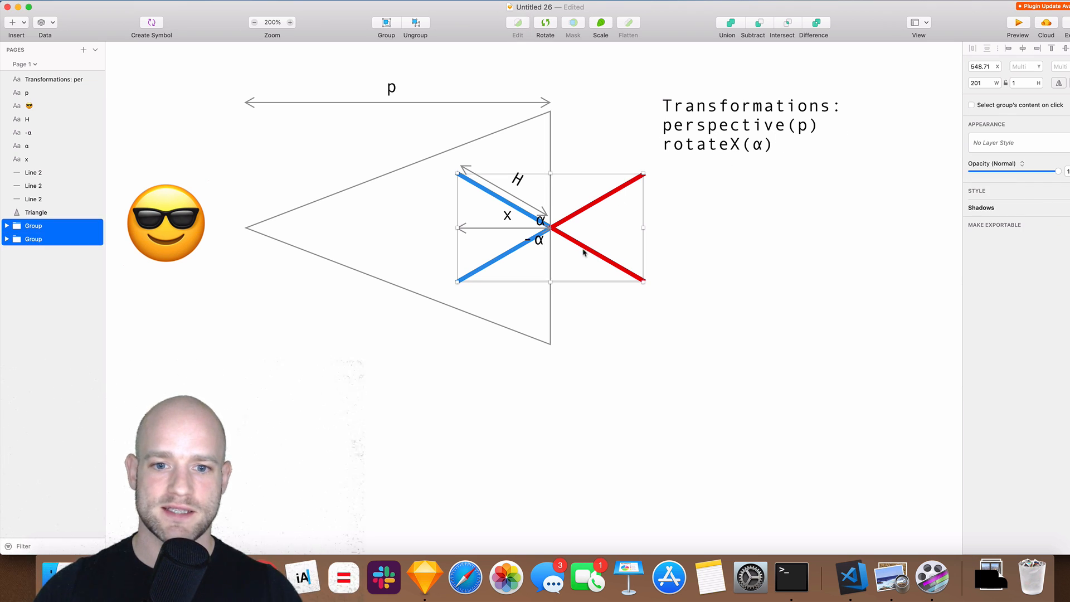
mouse_move(576, 216)
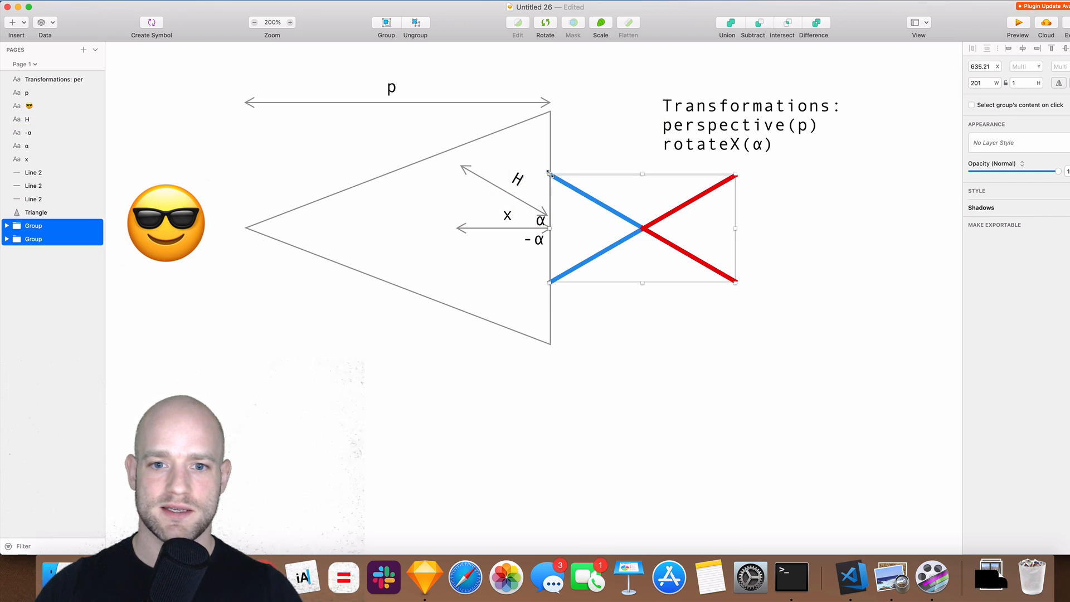
left_click(36, 213)
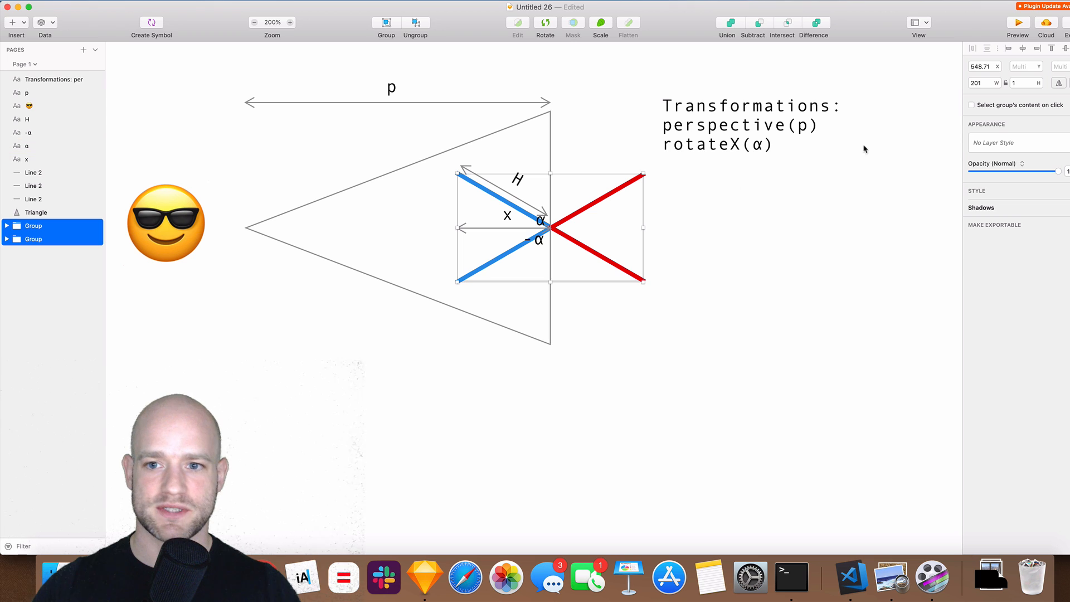
Add translateZ(-x) to the transformations list after rotateX(α).
double_click(749, 125)
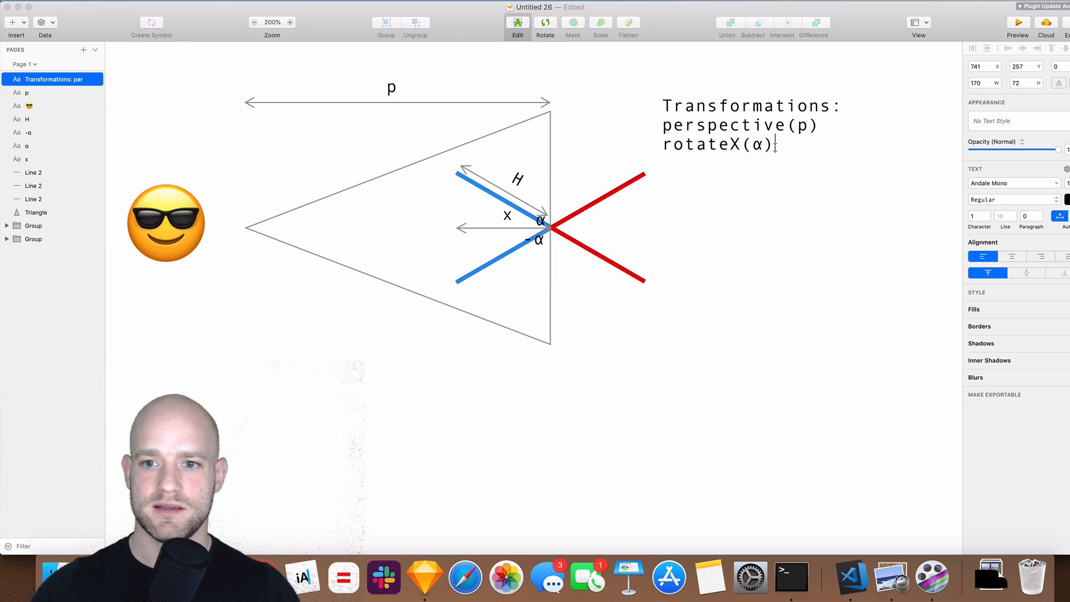
type("t")
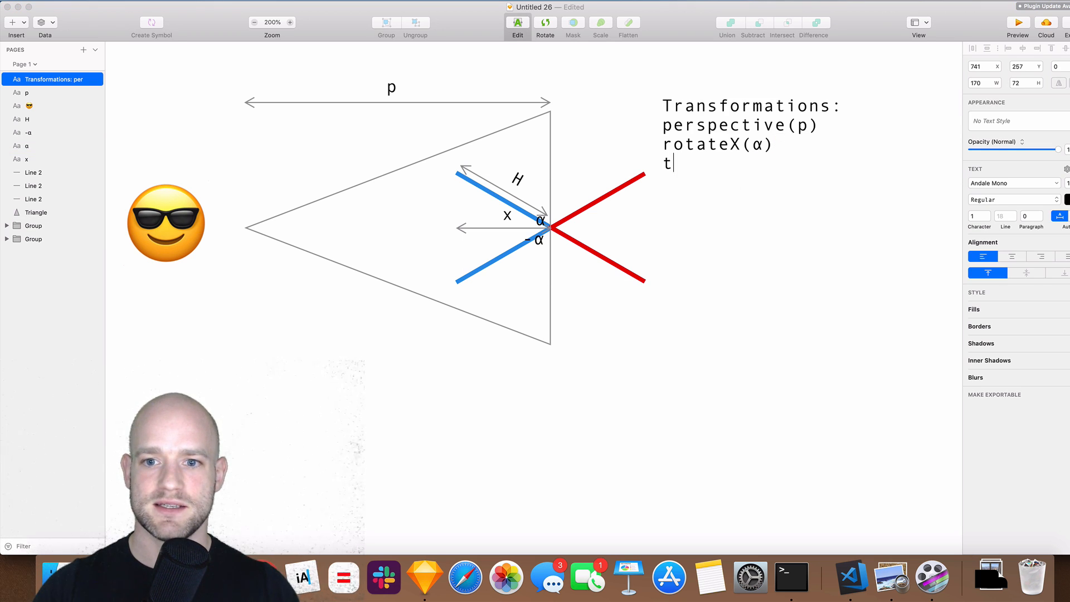
type("ranslateZ")
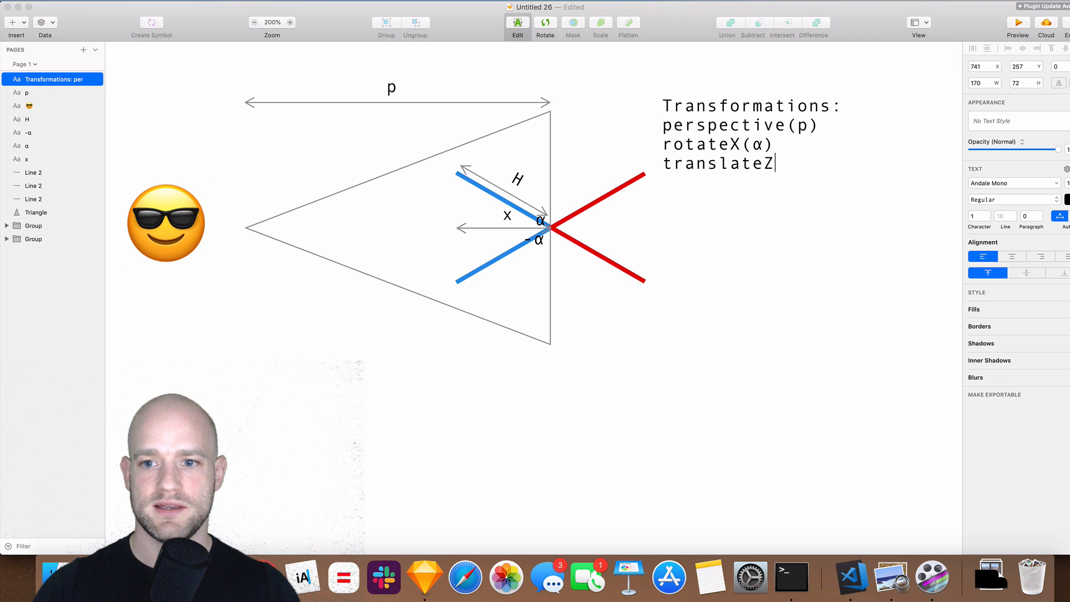
type("(-x")
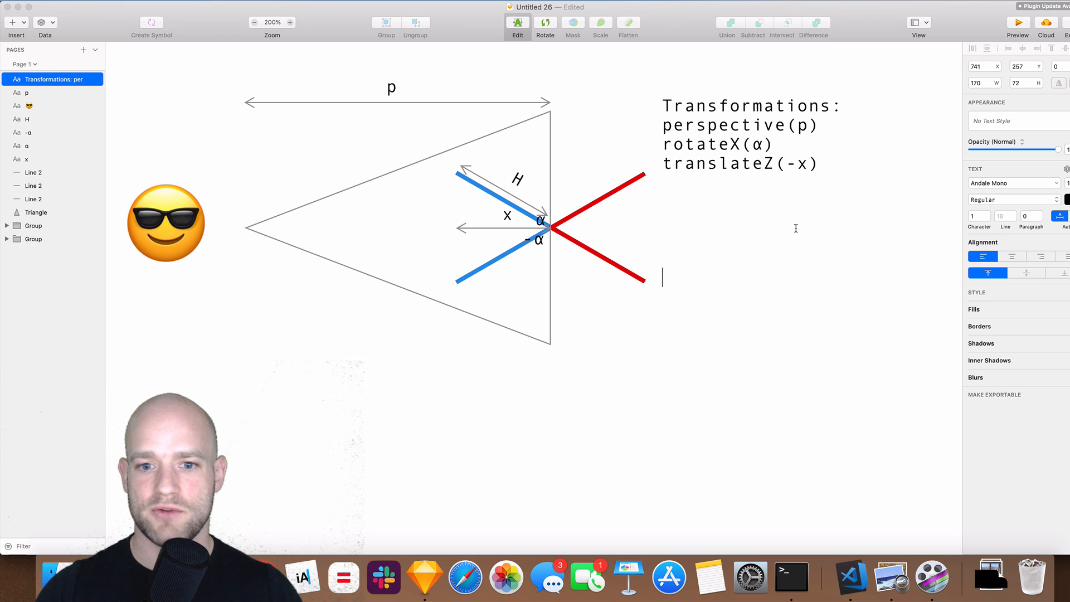
mouse_move(698, 235)
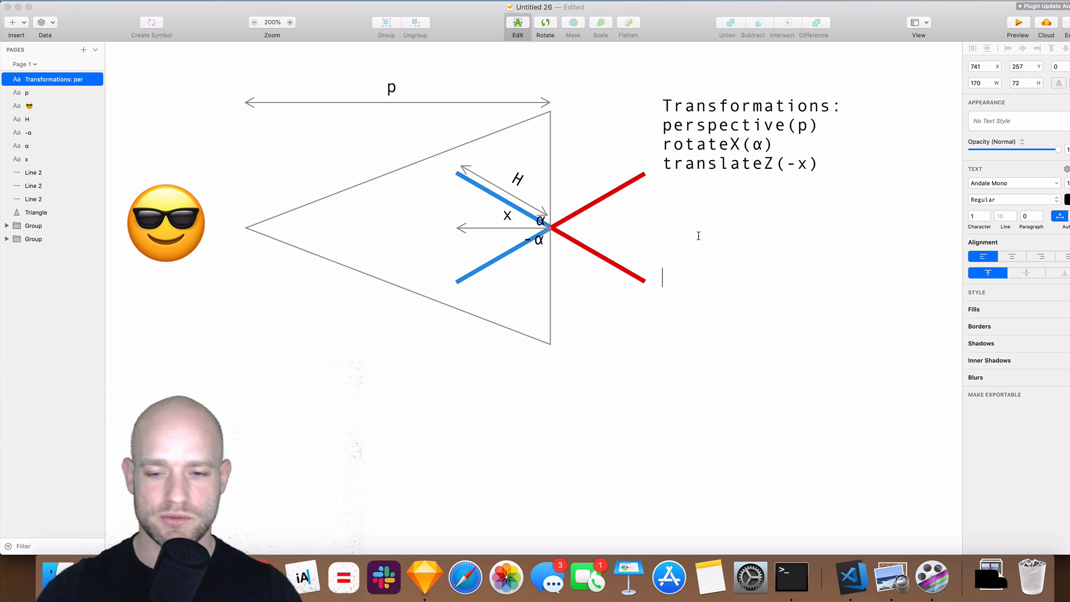
Write the derivation sin(α) = x / H and x = H * sin(α) below the list.
type("sin(")
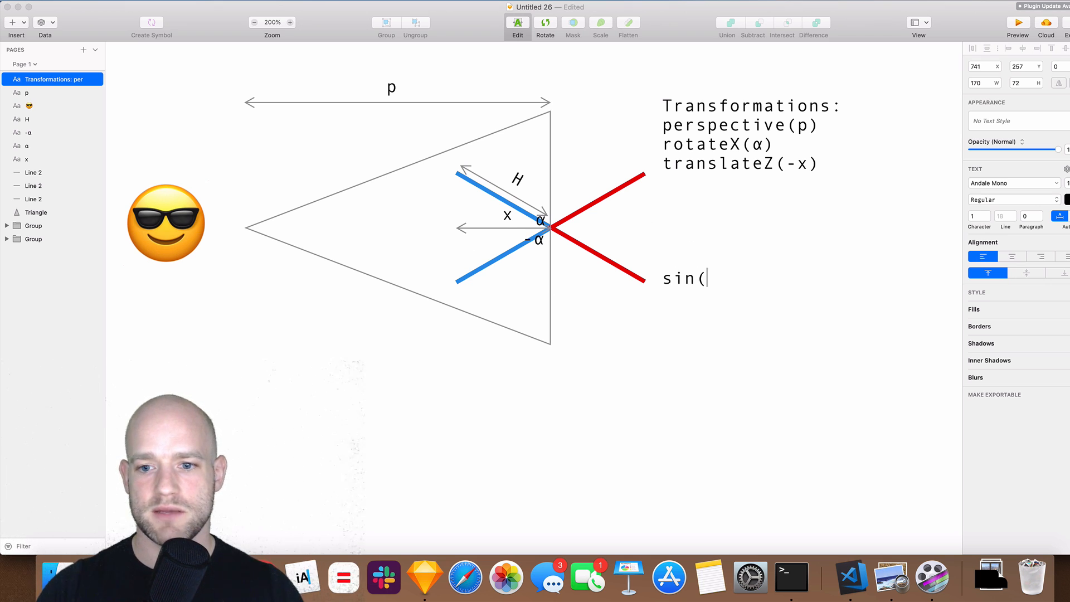
type("α)")
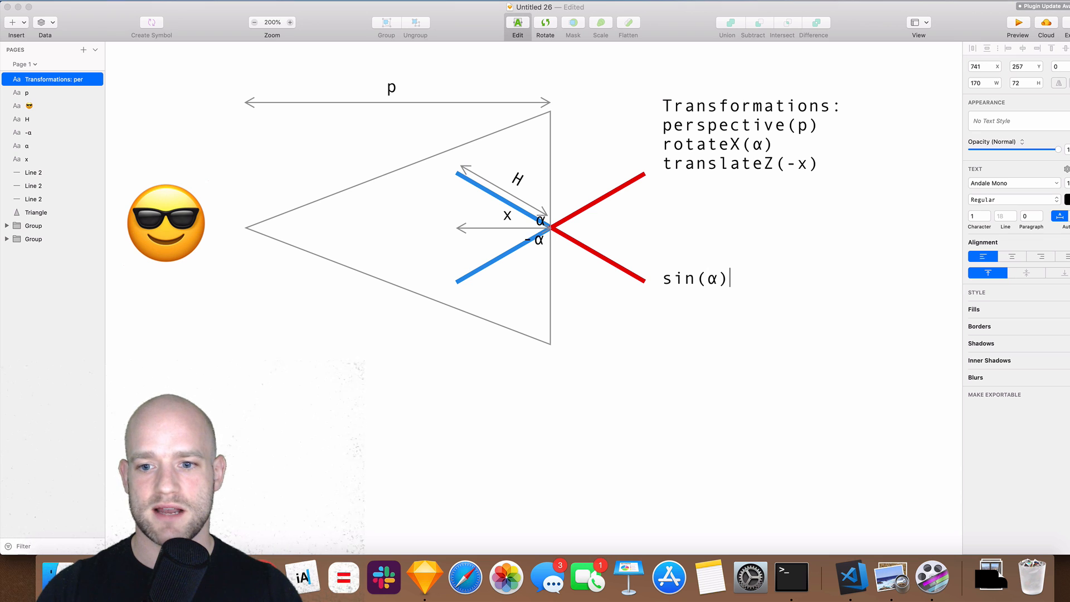
type("= x")
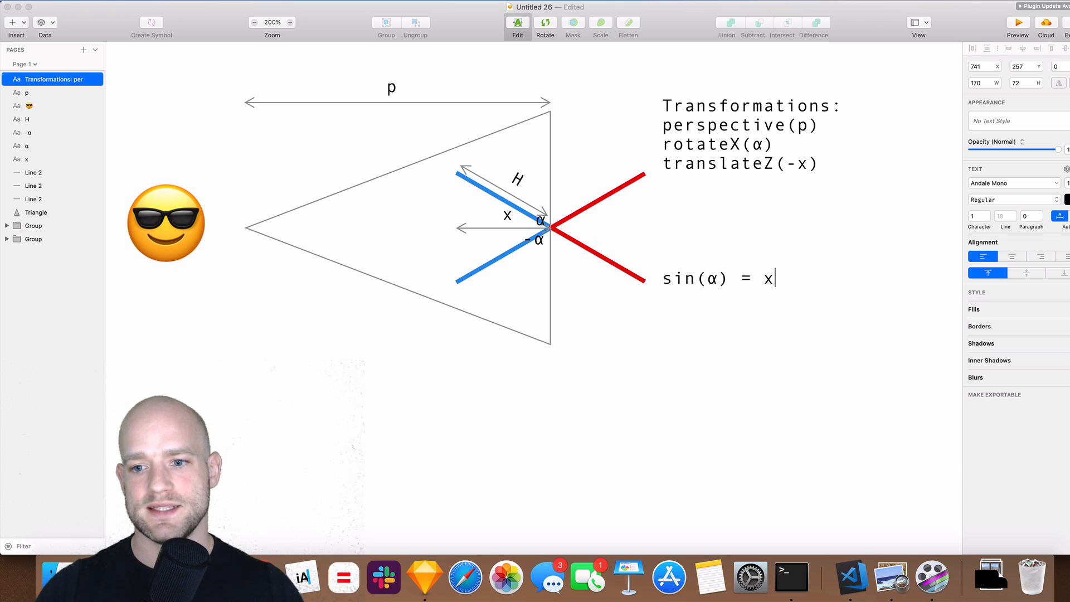
type("/ H")
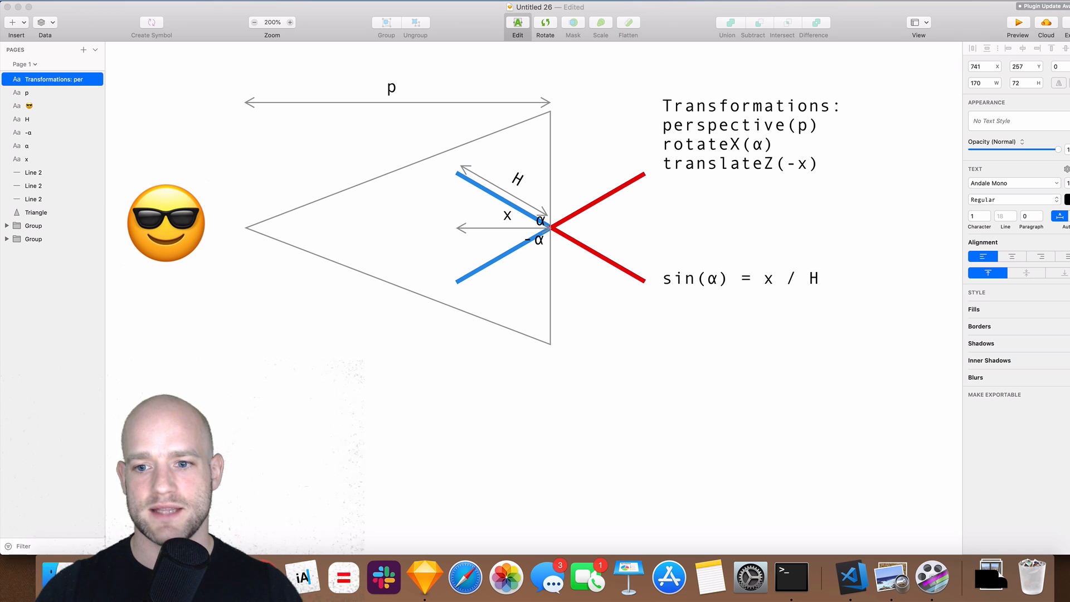
type("x = H *")
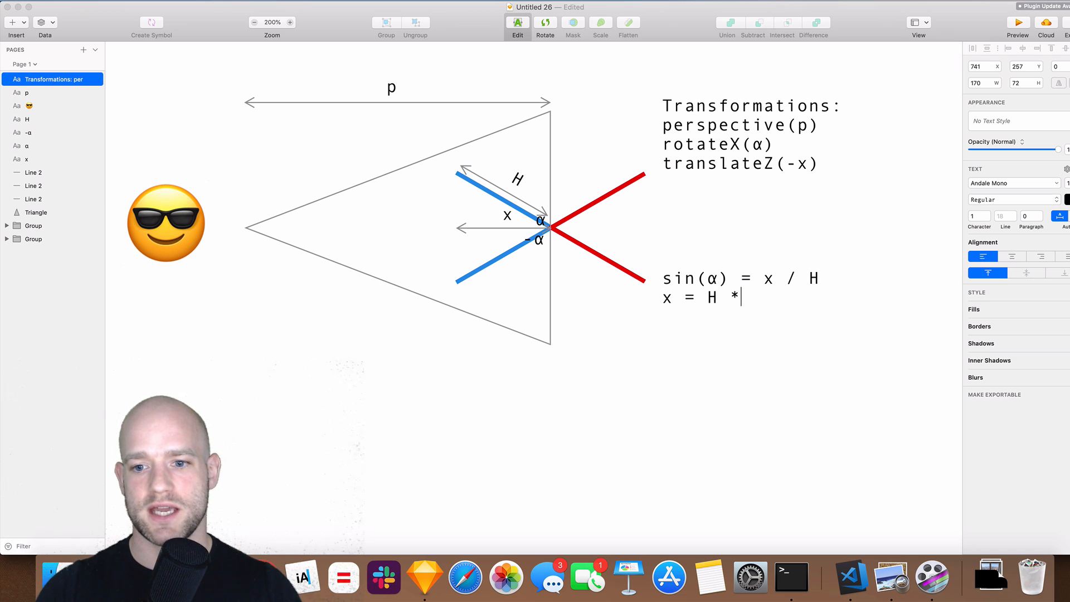
type("sin")
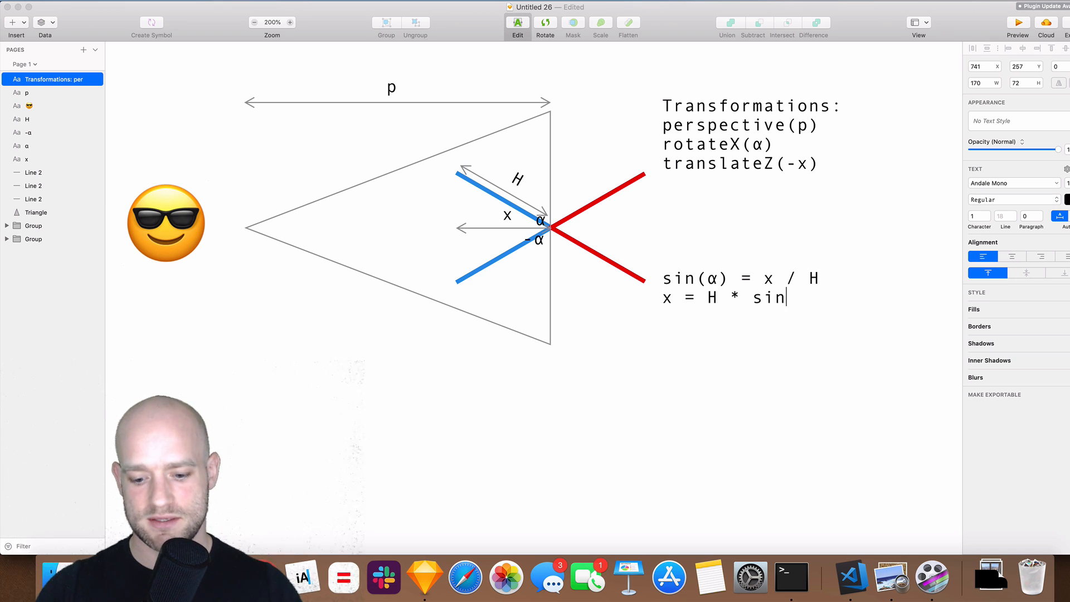
type("(α)")
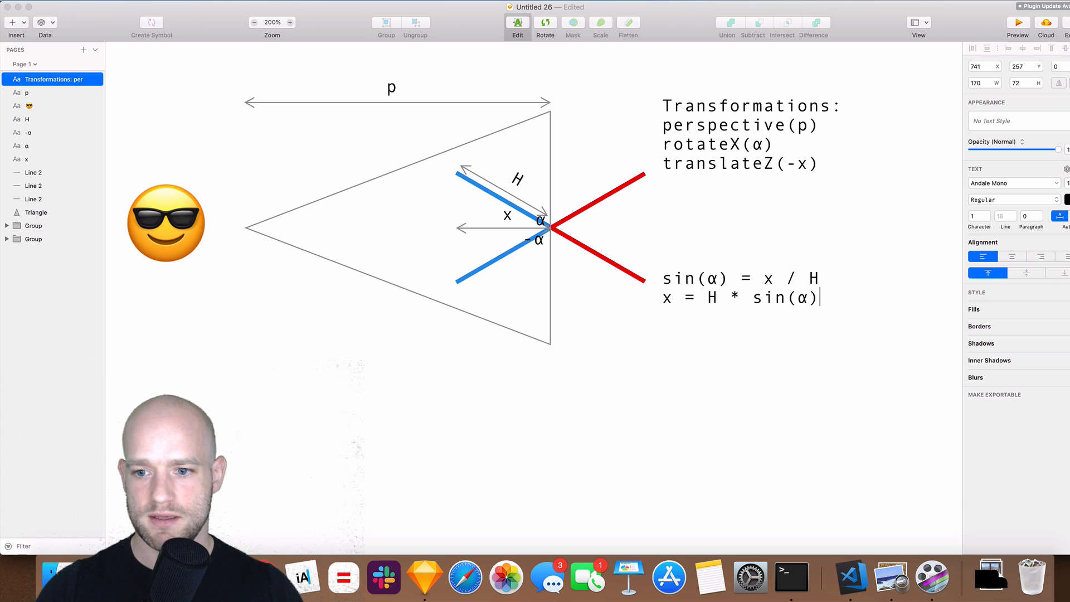
key("return")
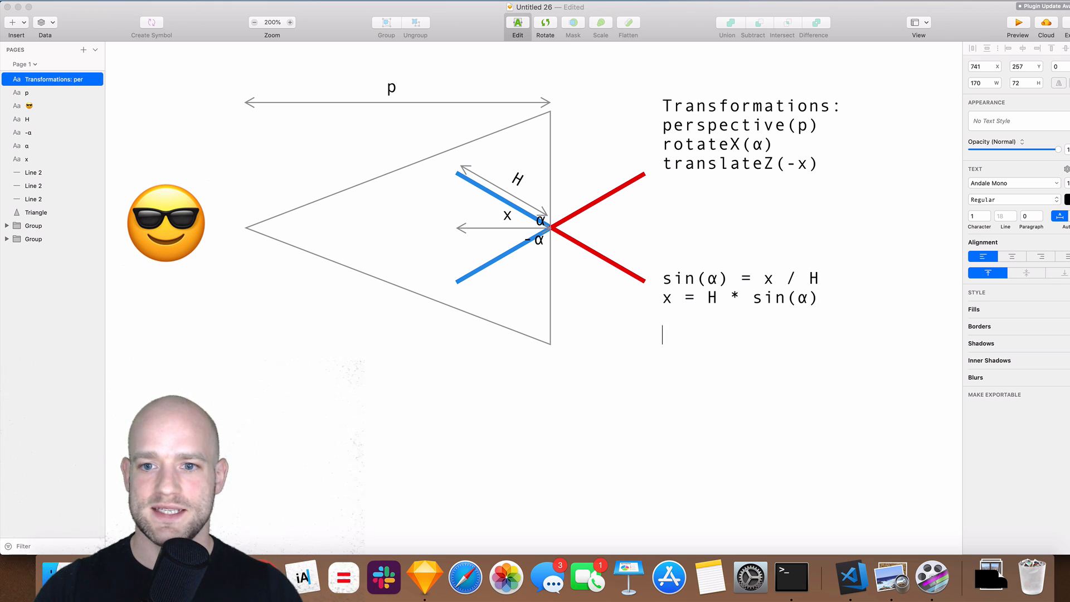
Write the scale formula scale = p/(p - (-H * sin(abs(α)))).
type("scale =")
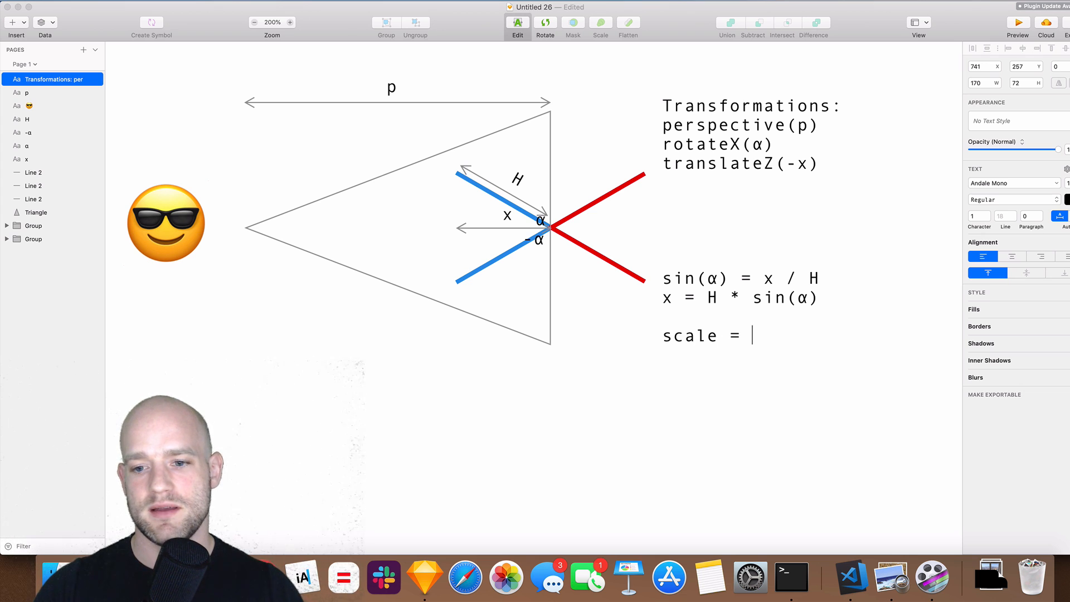
type("p/(")
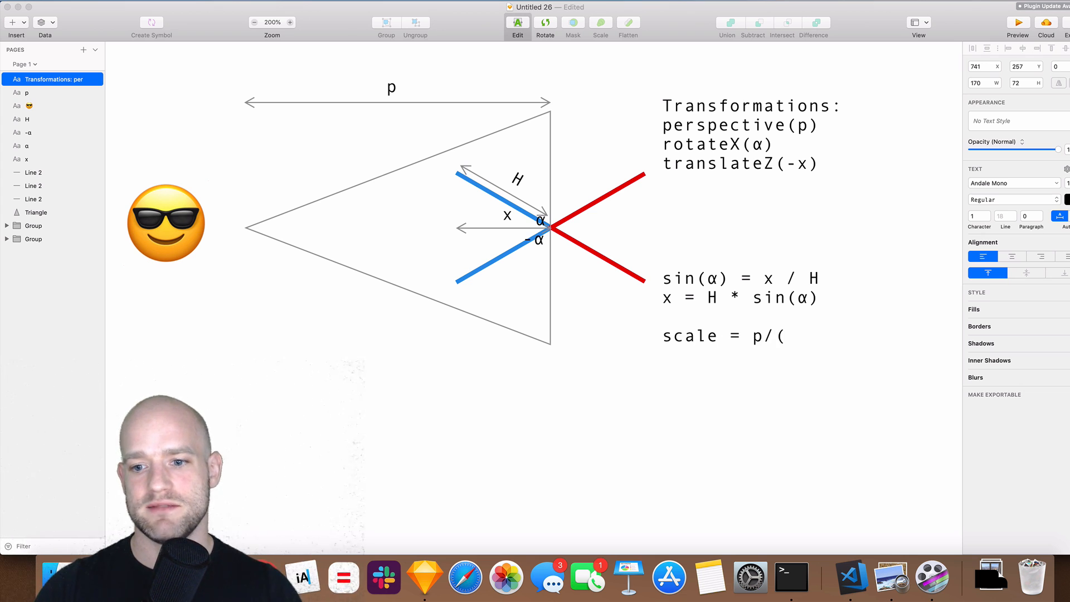
type("p -")
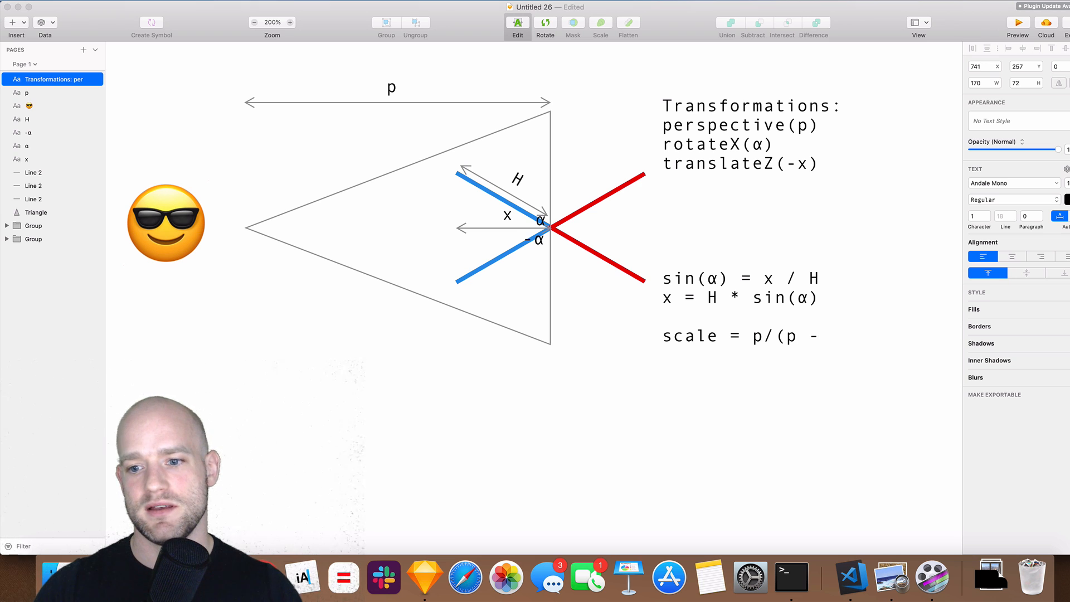
type("()")
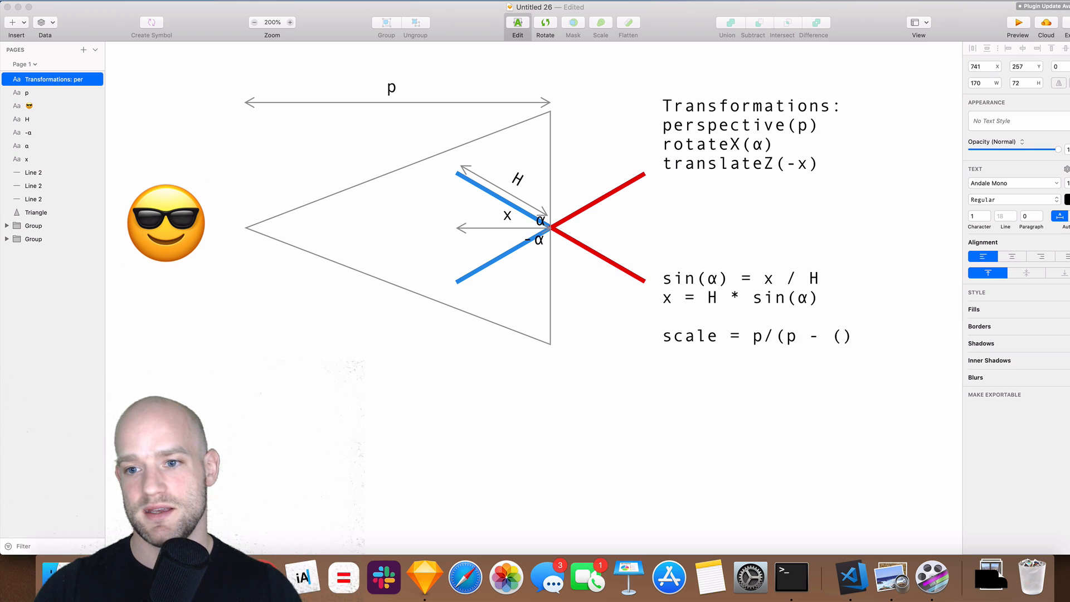
type(")")
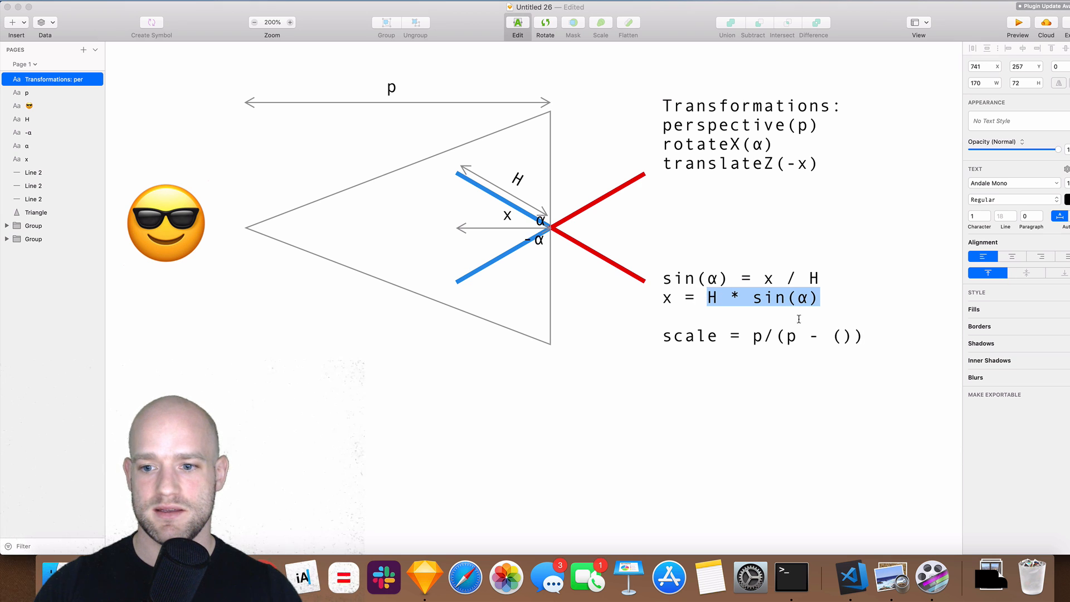
type("H * sin(α)")
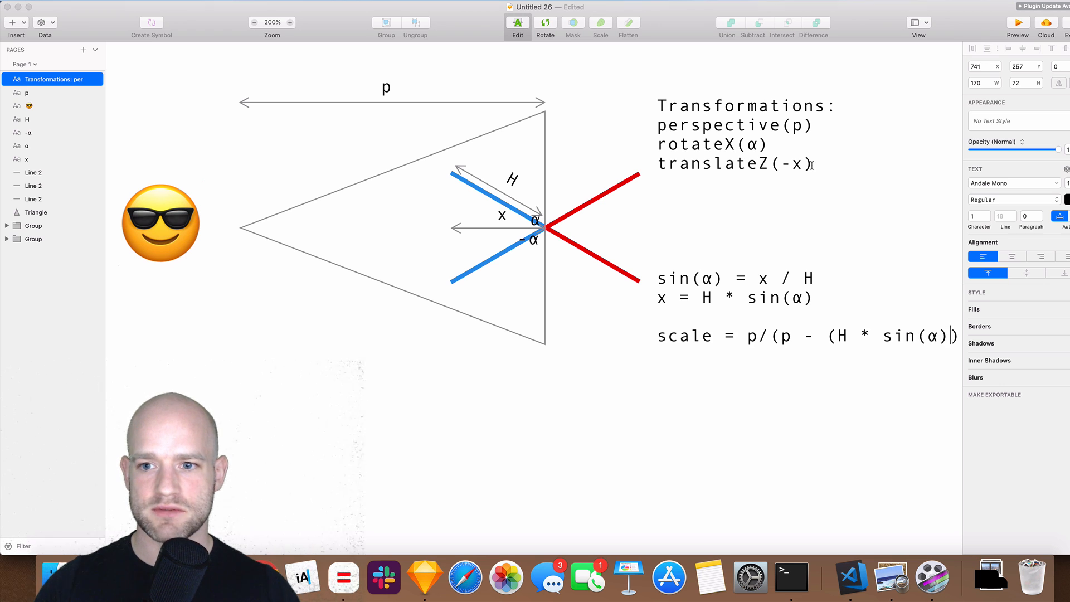
left_click(833, 335)
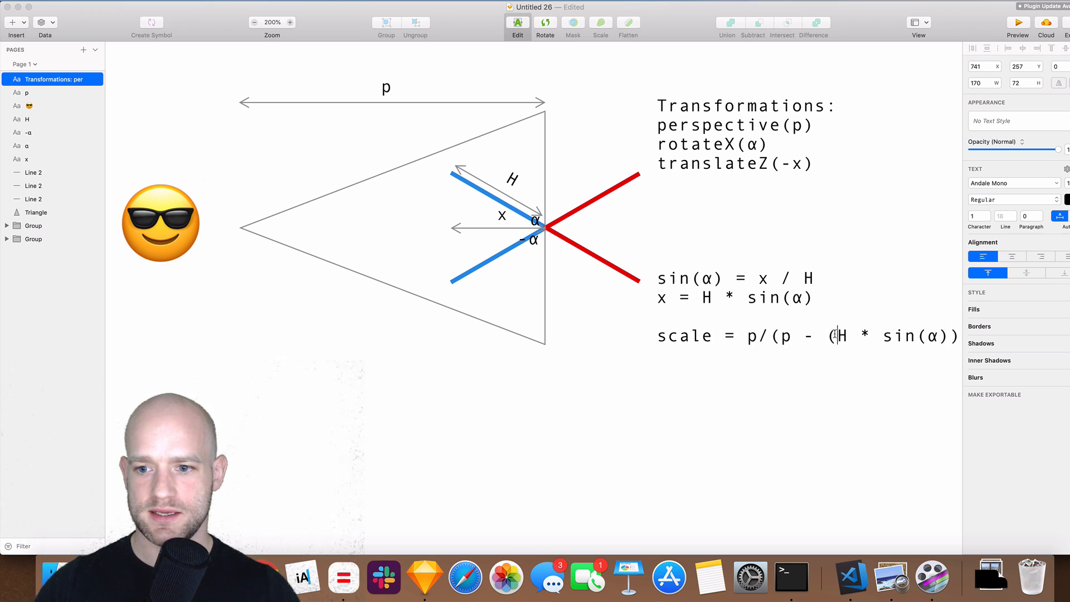
type("-")
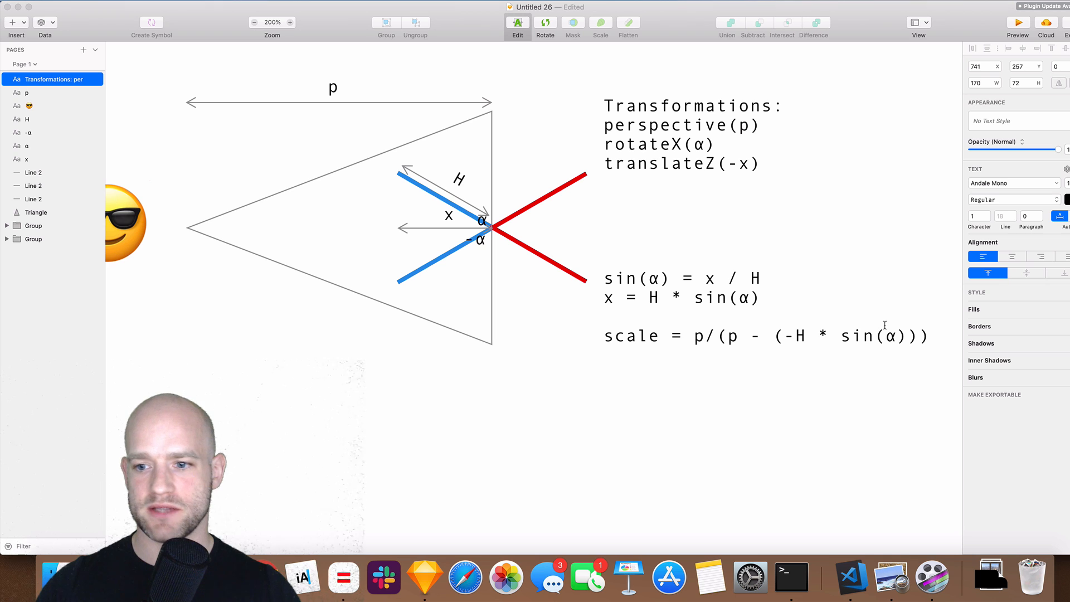
type("abs")
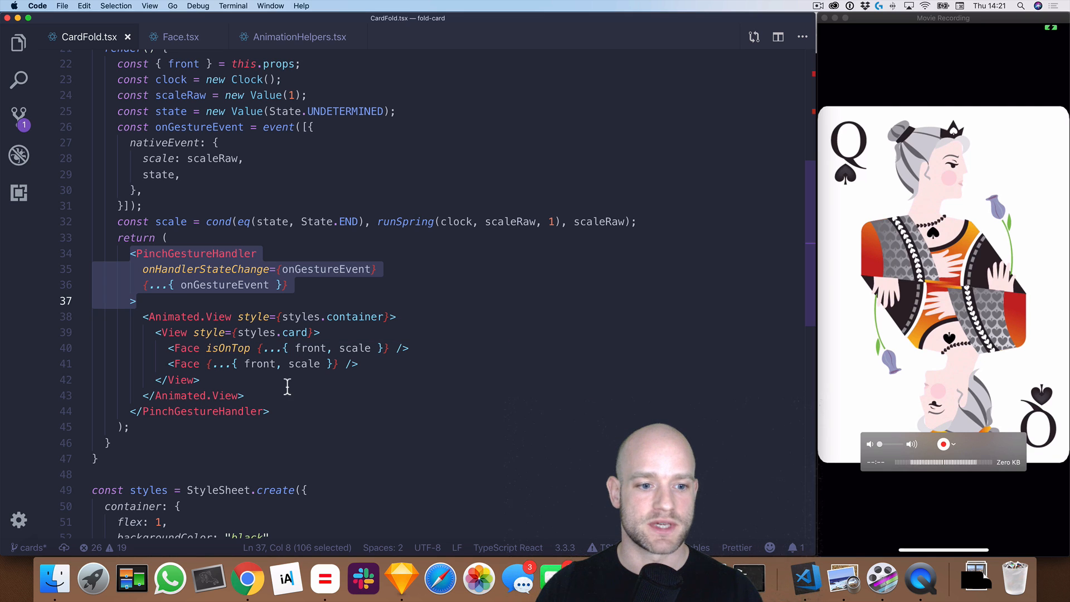
Review the two Face elements in CardFold.tsx and settle on the Face.tsx component file.
left_click(398, 347)
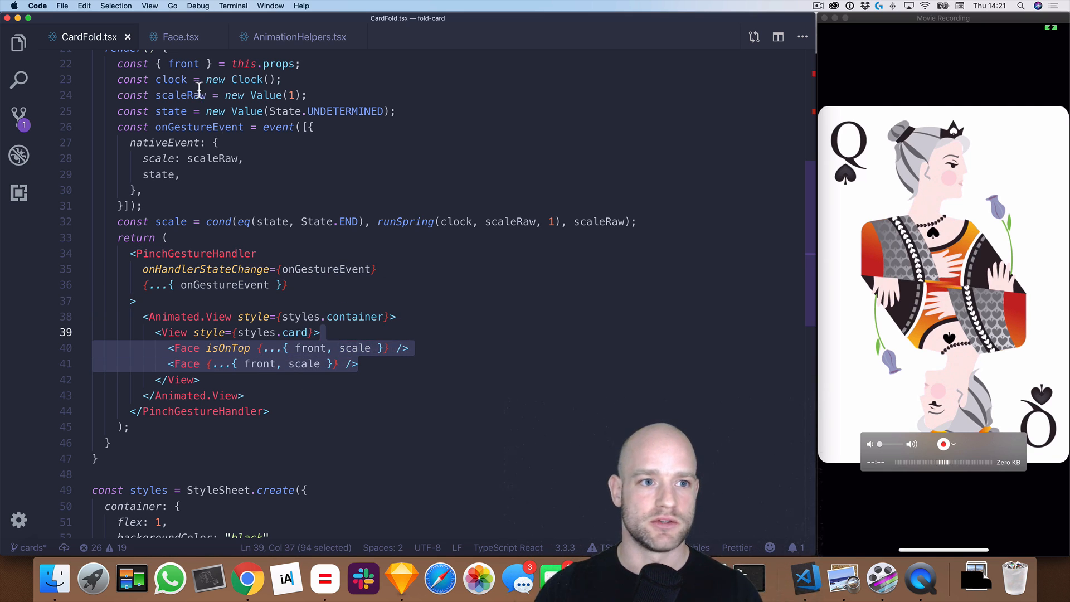
left_click(181, 37)
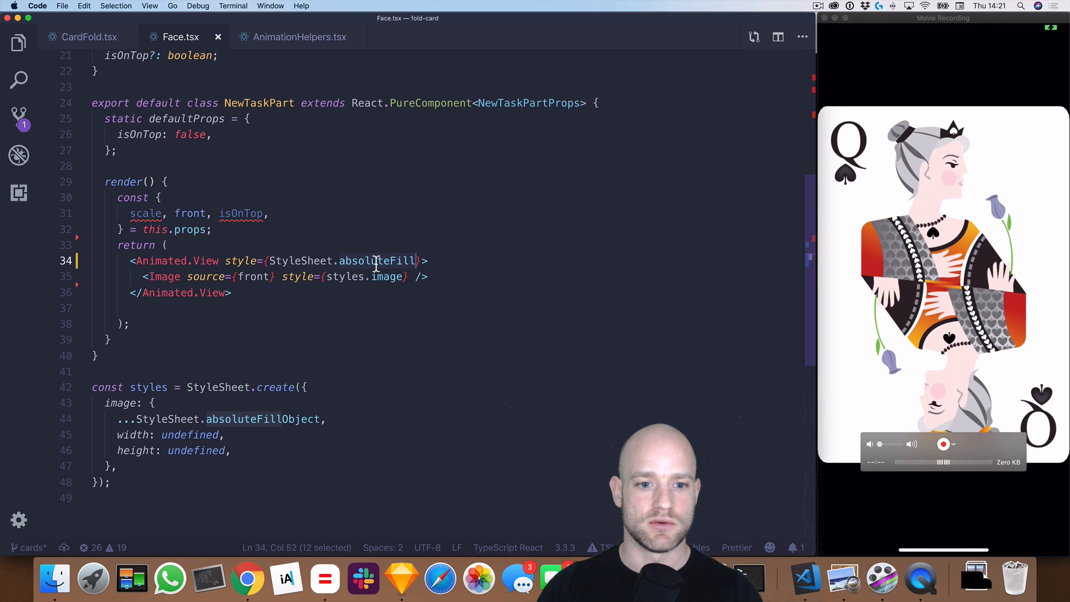
left_click(89, 37)
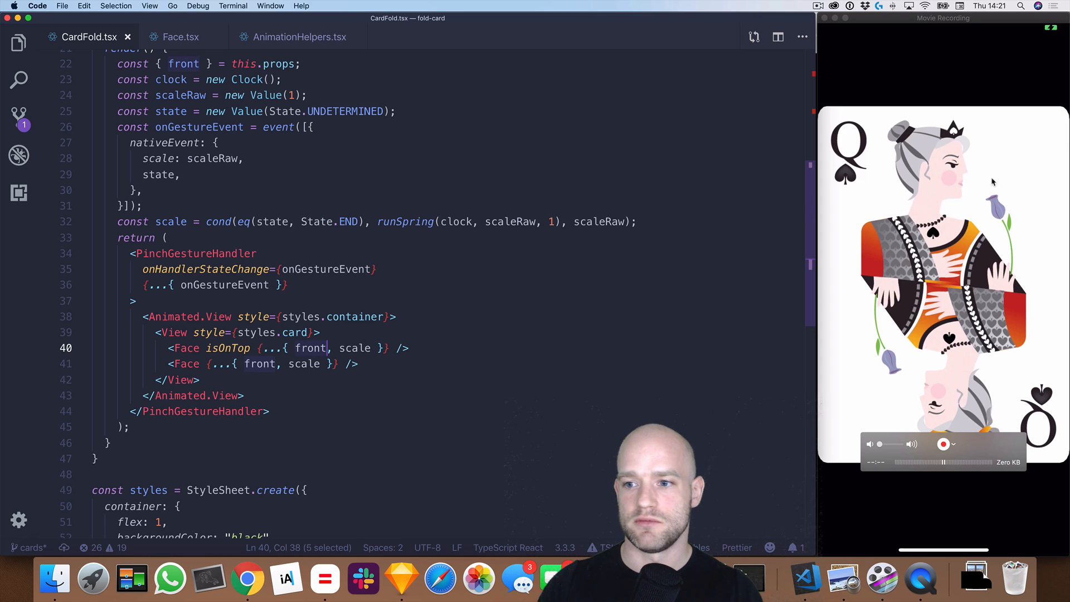
left_click(181, 37)
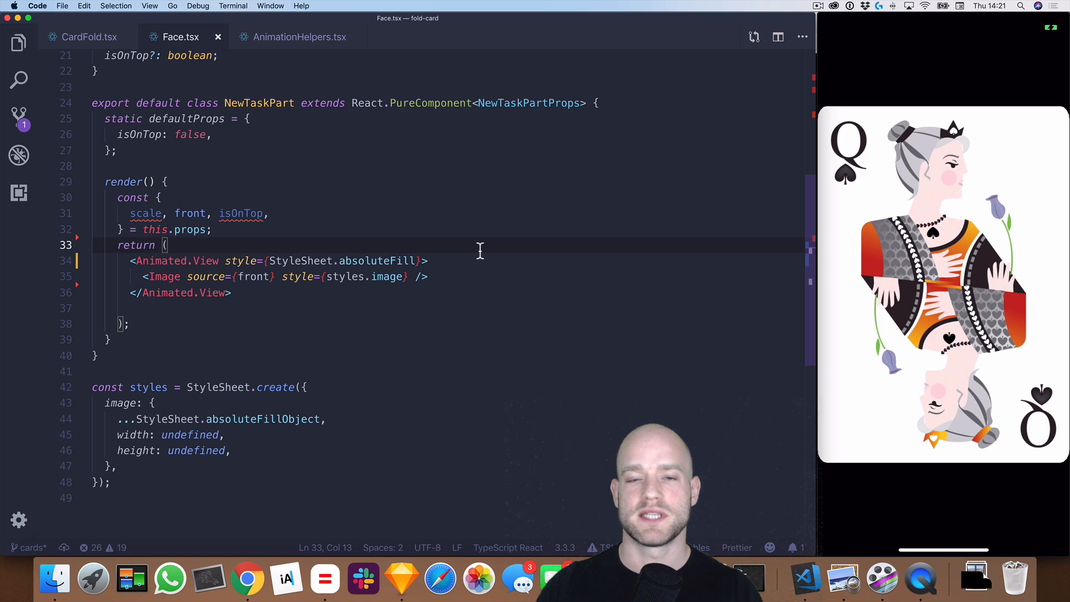
mouse_move(389, 246)
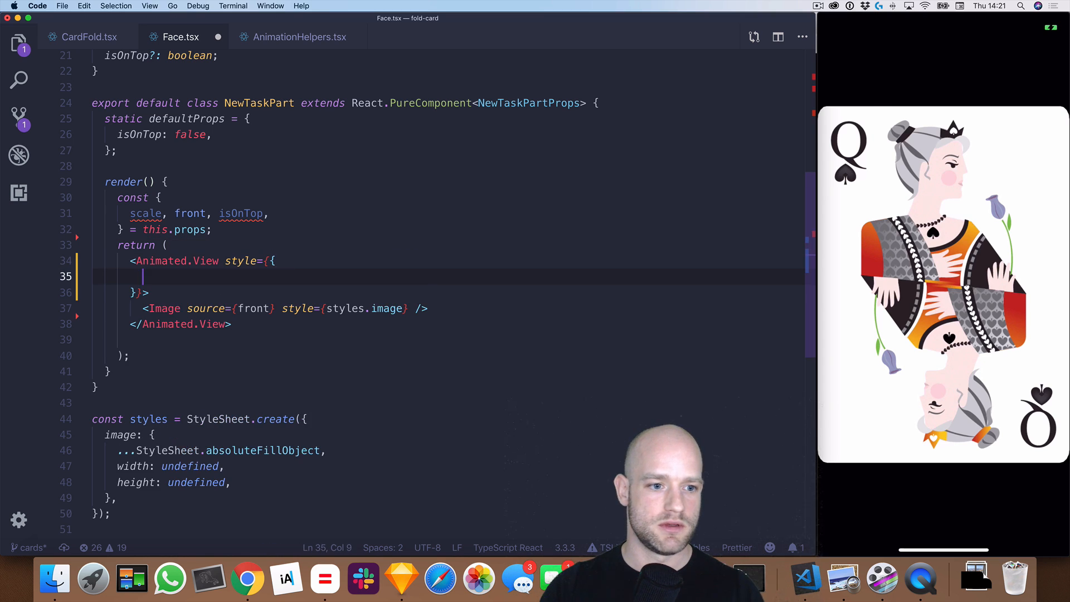
Style the Animated.View with absoluteFillObject and a perspective transform, with const perspective = CARD_HEIGHT.
type("...StyleSheet.absoluteFillObject,")
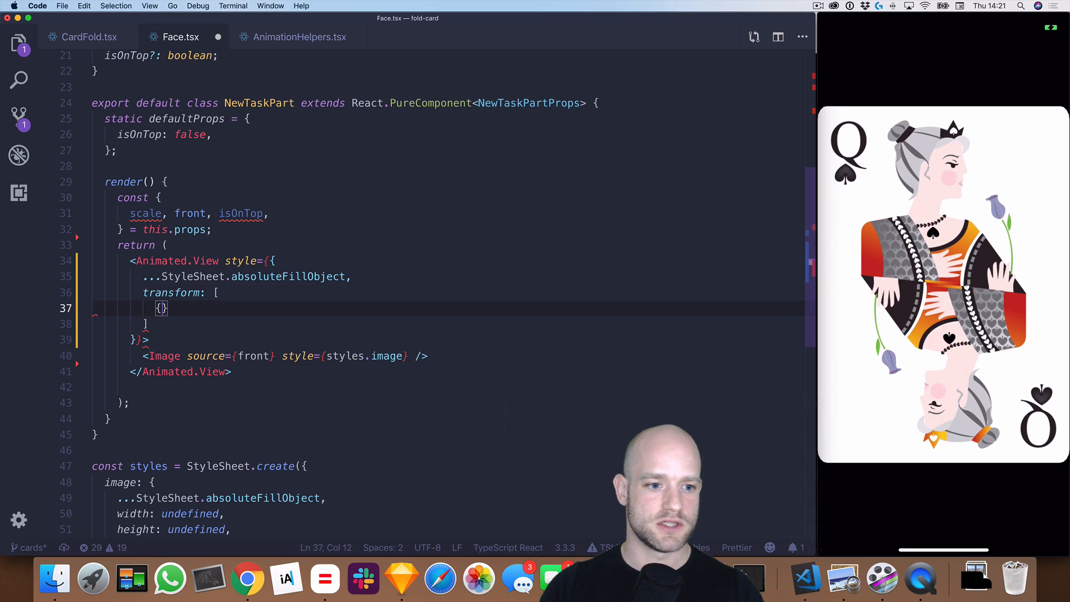
type("perspective")
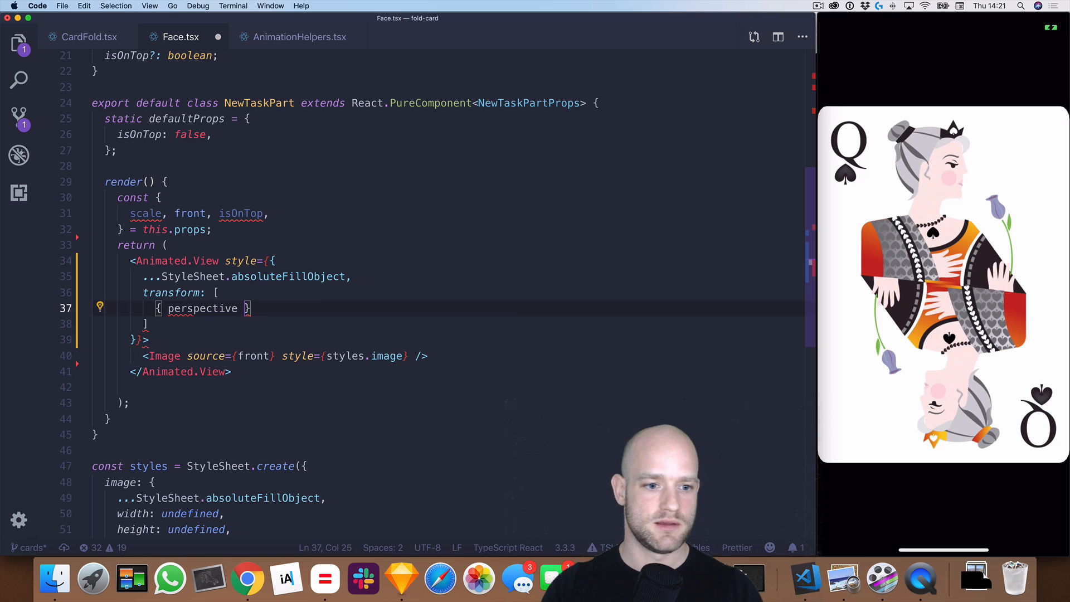
type("const perspective = 400")
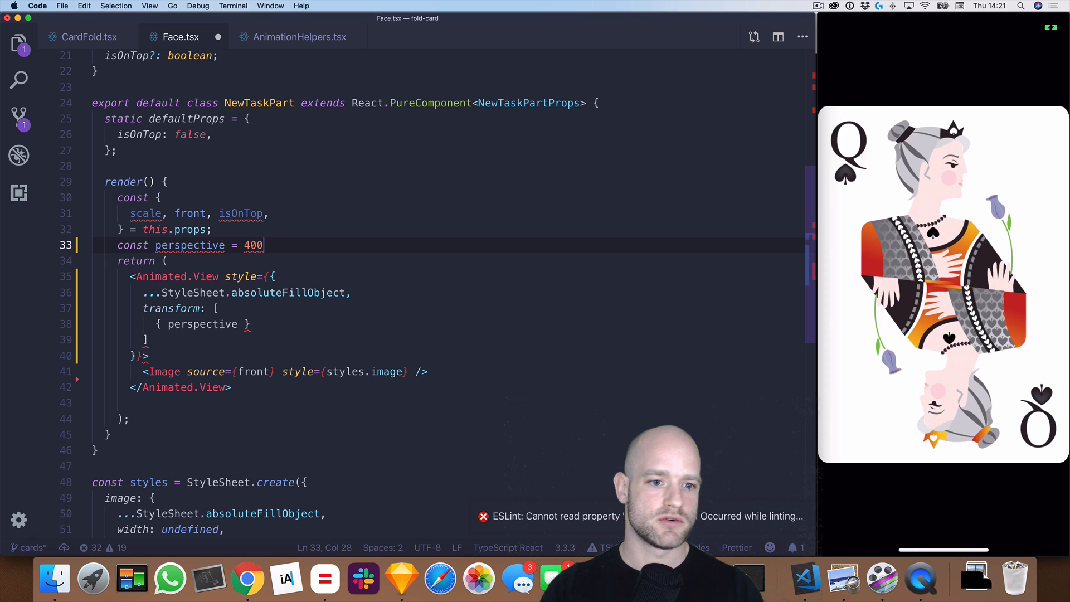
scroll("up", 3)
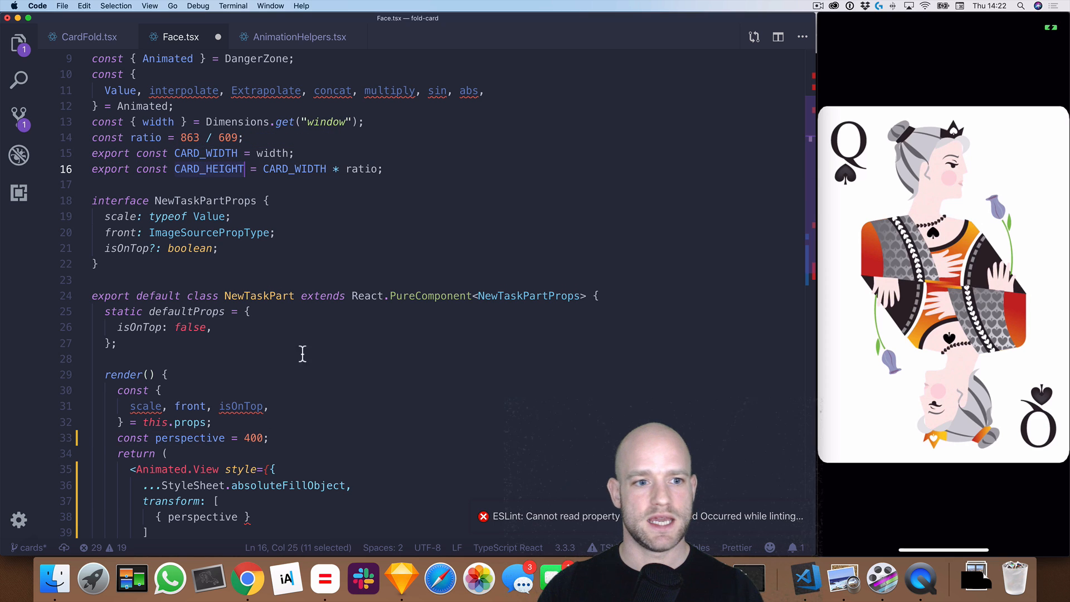
type("CARD_HEIGHT")
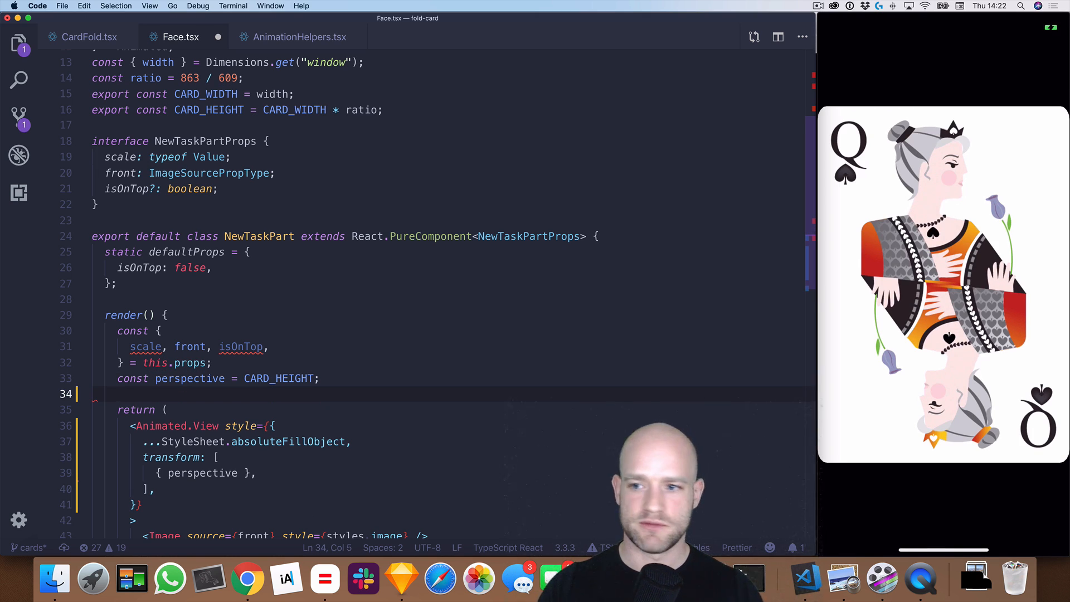
Define rotateX = interpolate(scale) from [0.5, 1] to [90, 0] with extrapolate.
type("const rotateX =")
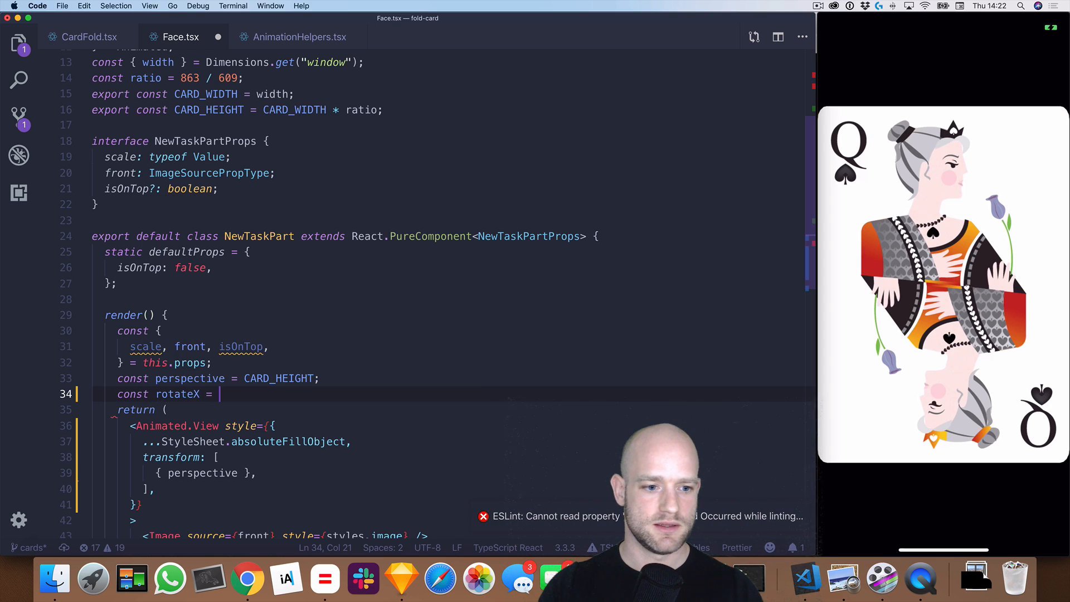
type("interpolate(scale, {")
type("inputRange: [")
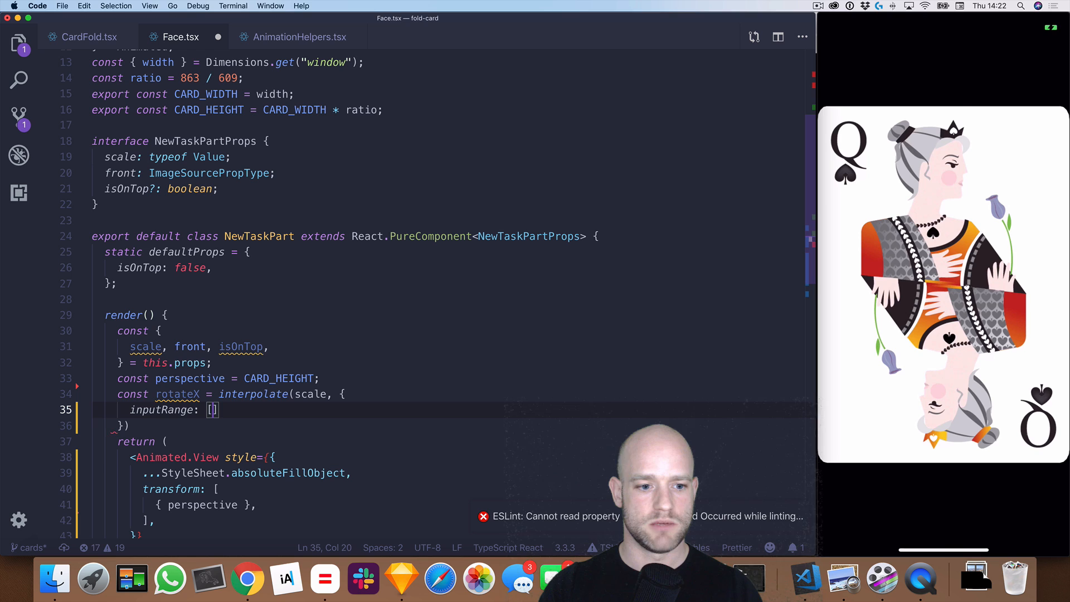
type("0.5, 1")
type("outputRange:")
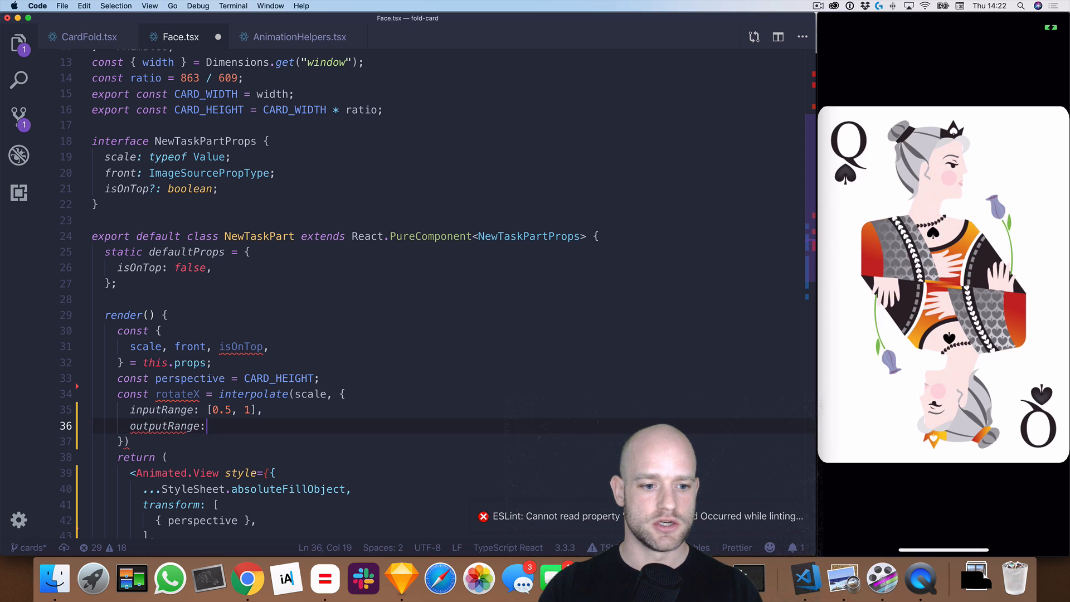
type("[90]")
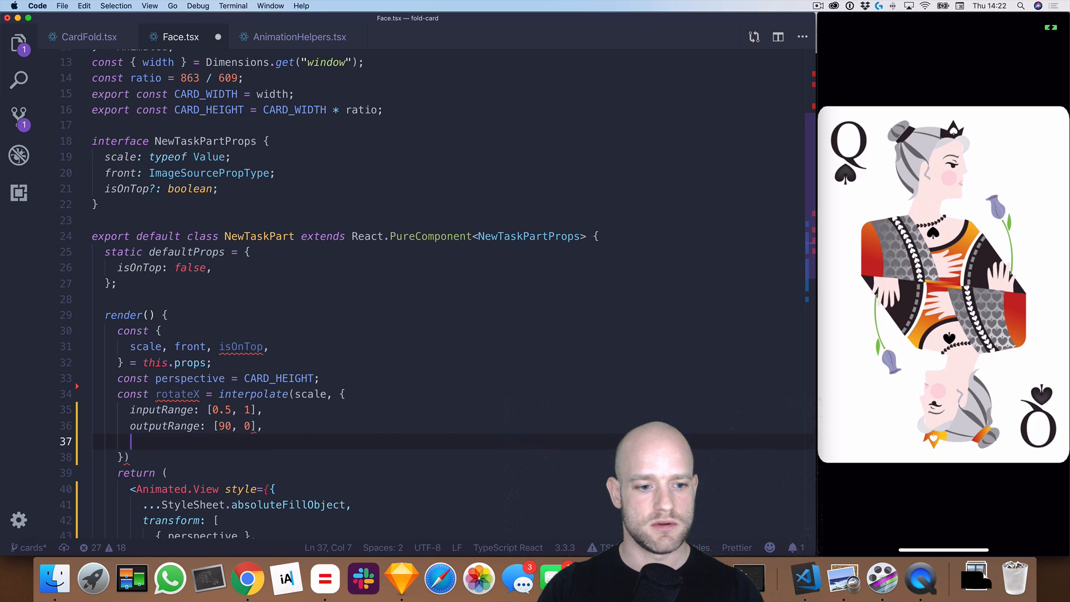
type("extr")
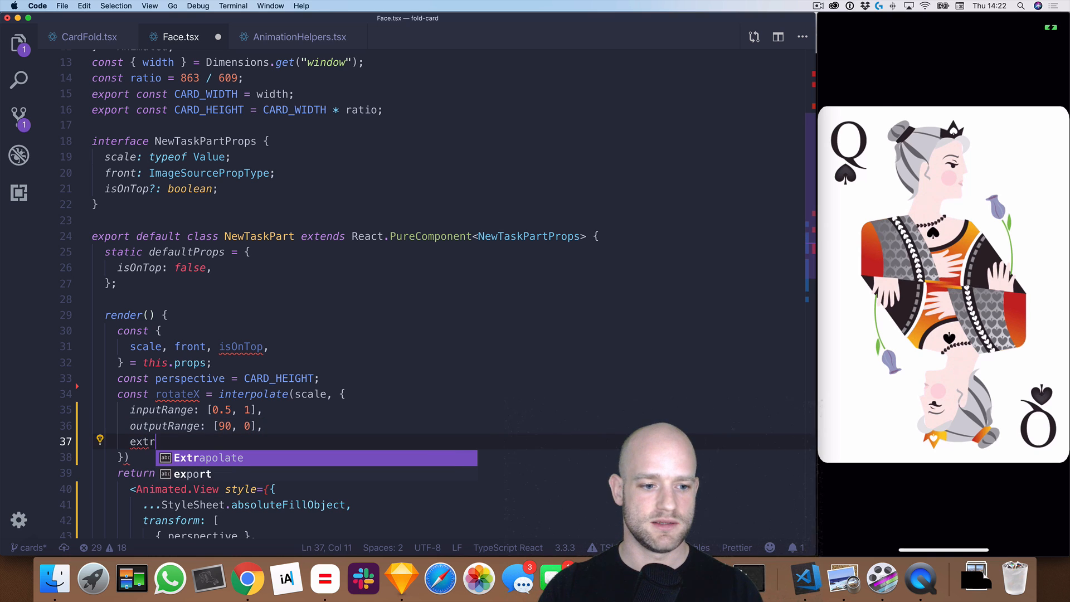
type("apolate: Extrapolate.CLAMP,")
left_click(201, 426)
type("isOnTop ? 90 : -")
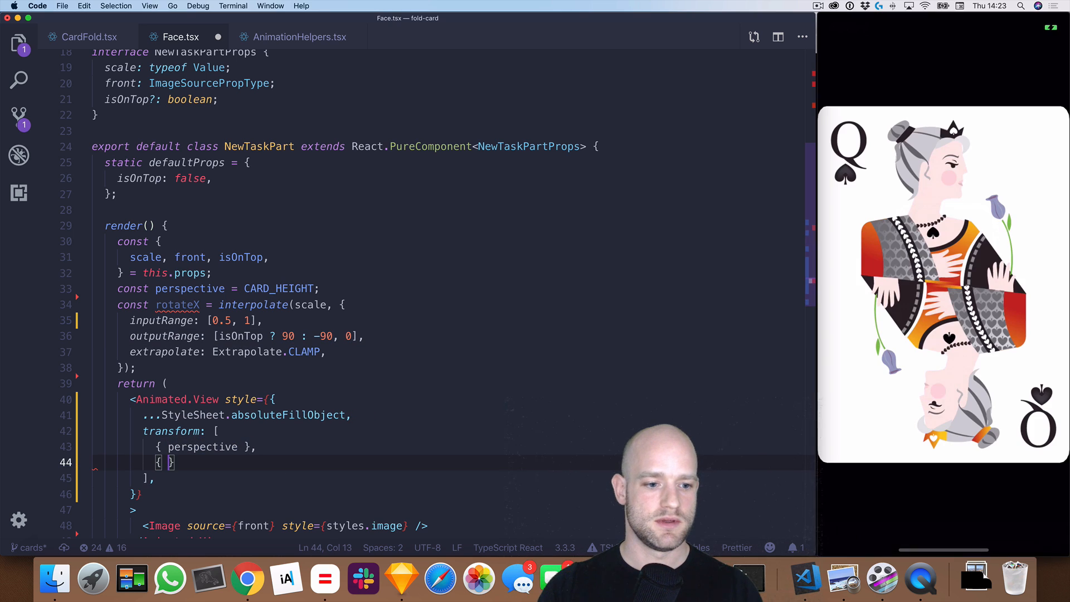
Add { rotateX: concat(rotateX, "deg") } to the transform array.
type("rotateX: concat(")
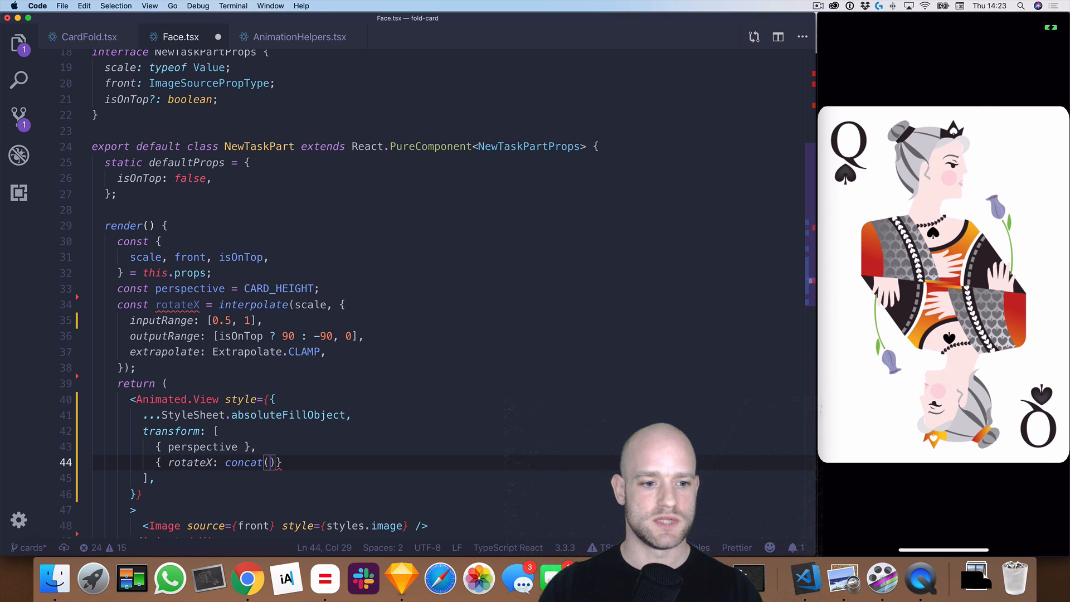
type("rotateX")
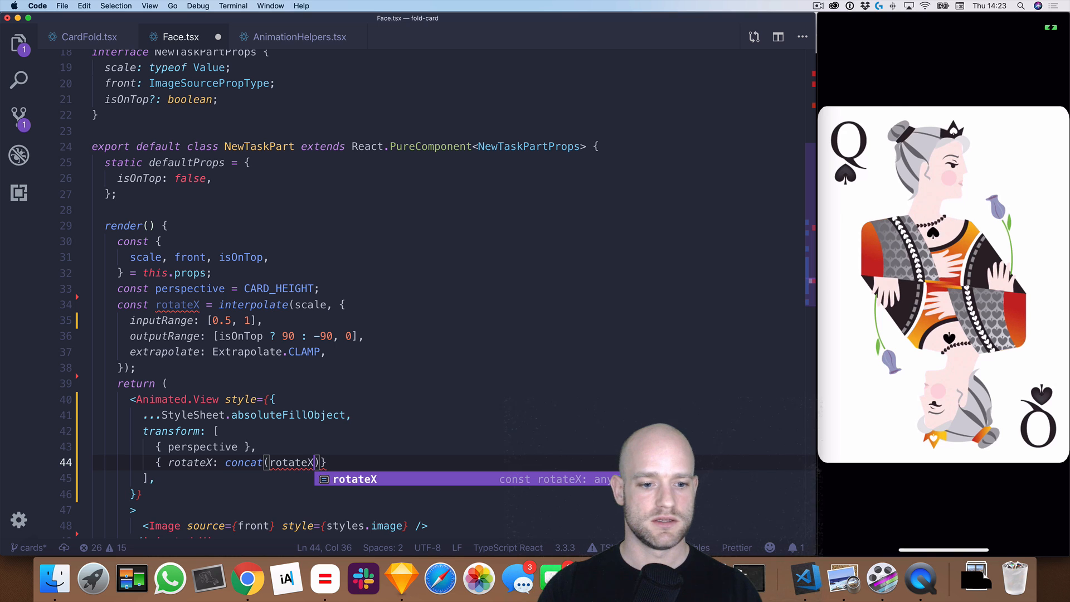
type(", \"deg\"")
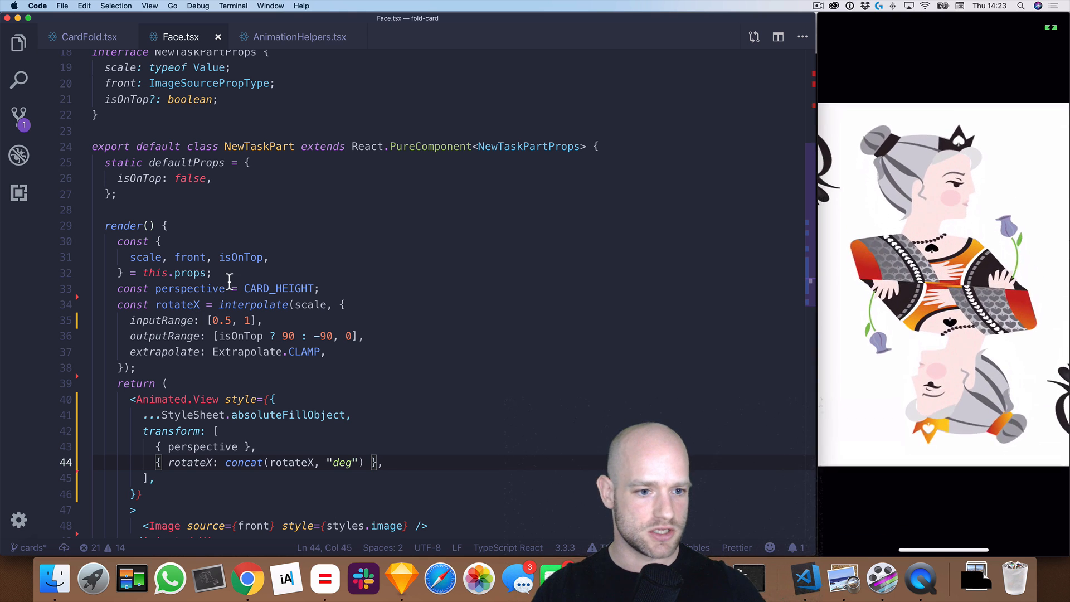
Select the scale formula text in the Sketch transformations diagram to copy it.
left_click(401, 578)
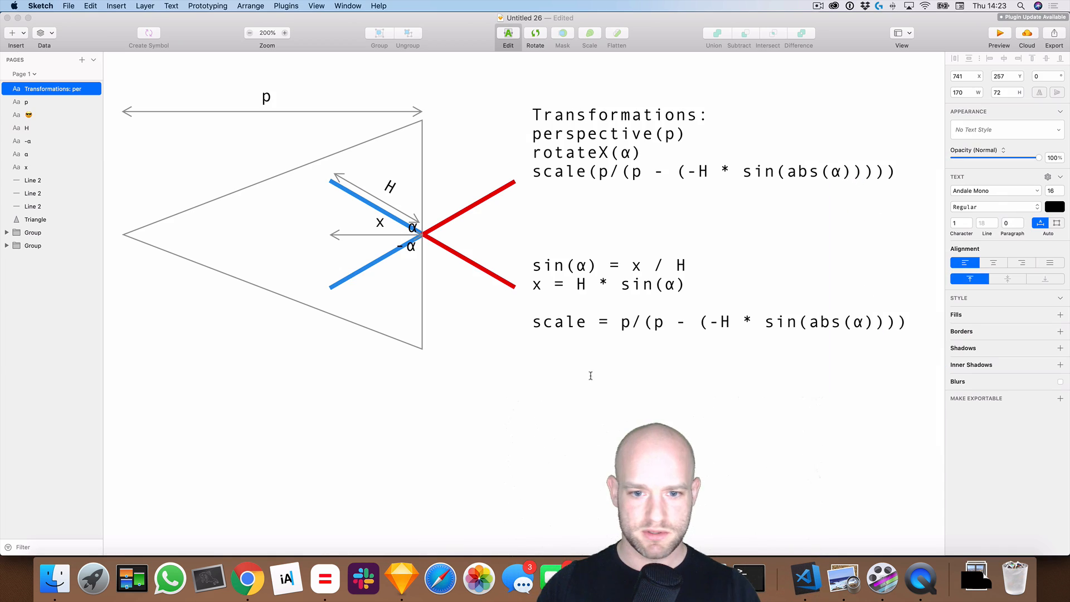
left_click(657, 322)
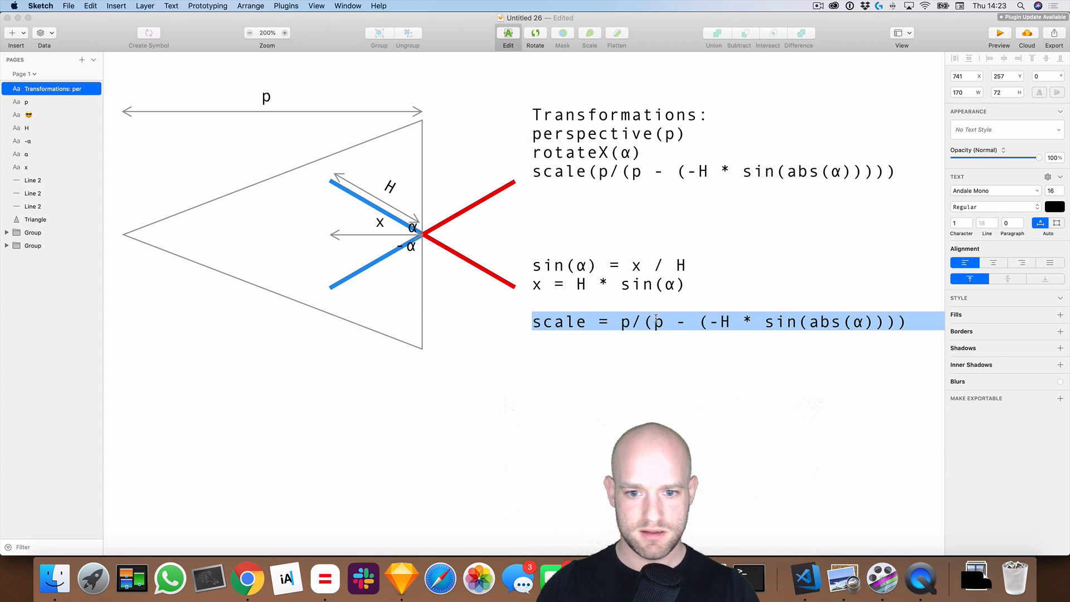
left_click(806, 579)
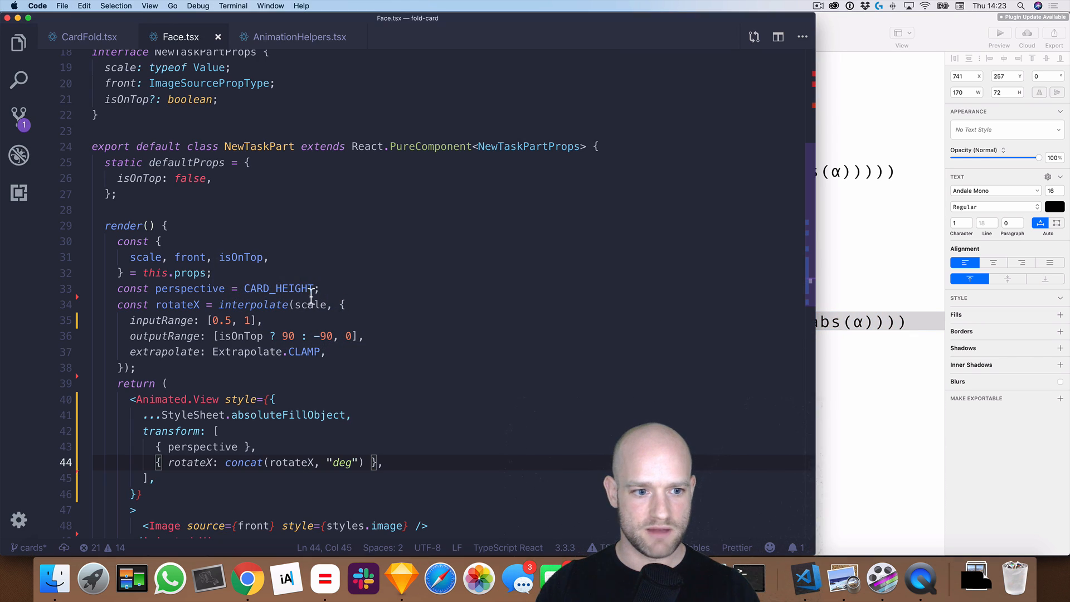
Paste scale = p/(p - (-H * sin(abs(α)))) into Face.tsx as a reference comment.
left_click(166, 383)
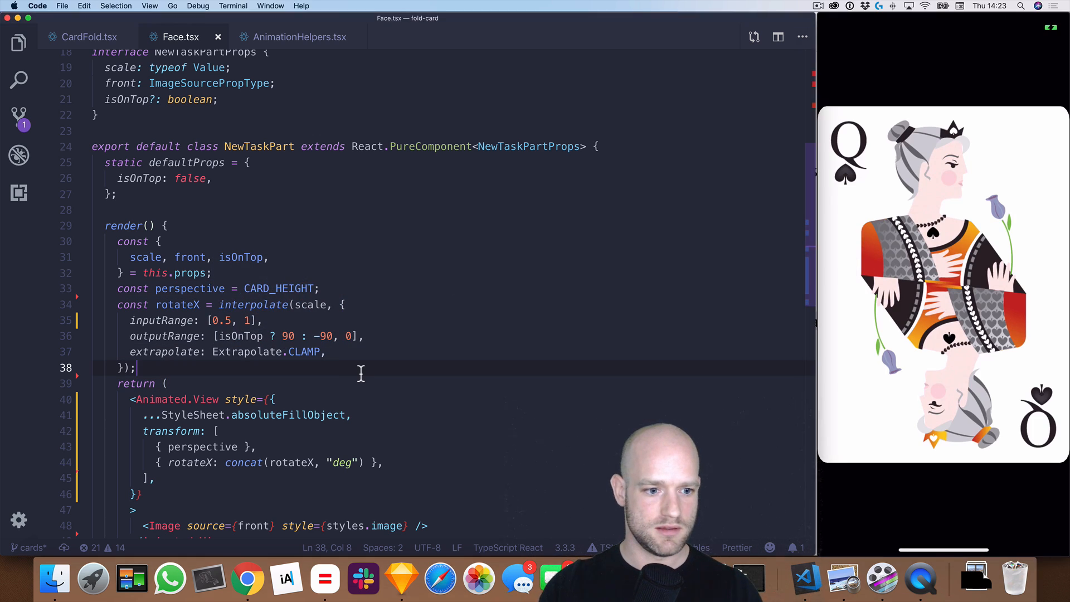
type("scale = p/(p - (-H * sin(abs(α))))")
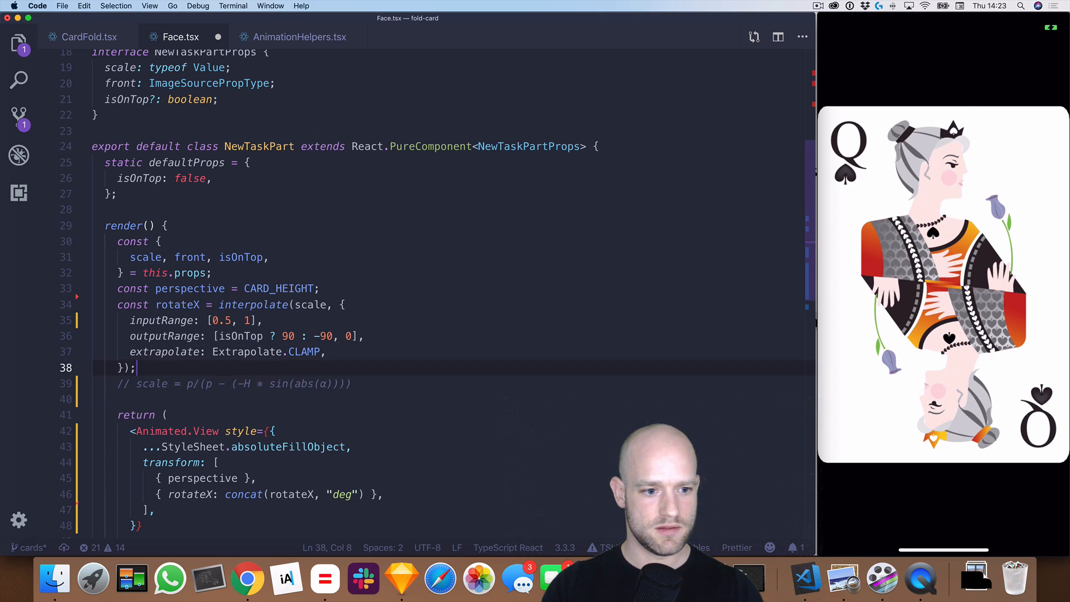
Define const x = multiply(-CARD_HEIGHT / 2, sin(abs(rotateX)));.
type("const x =")
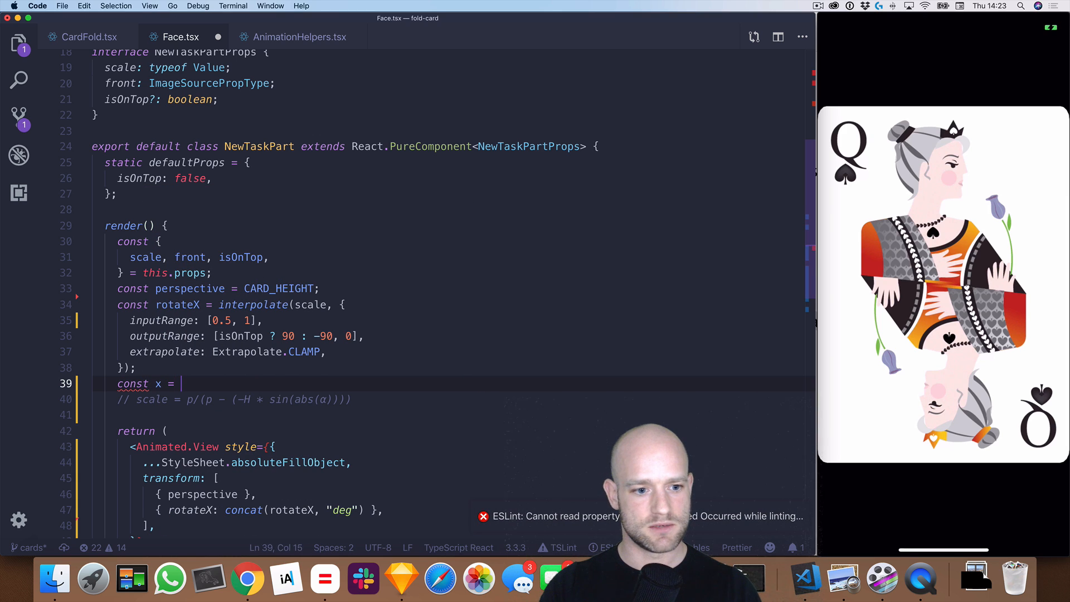
type("-")
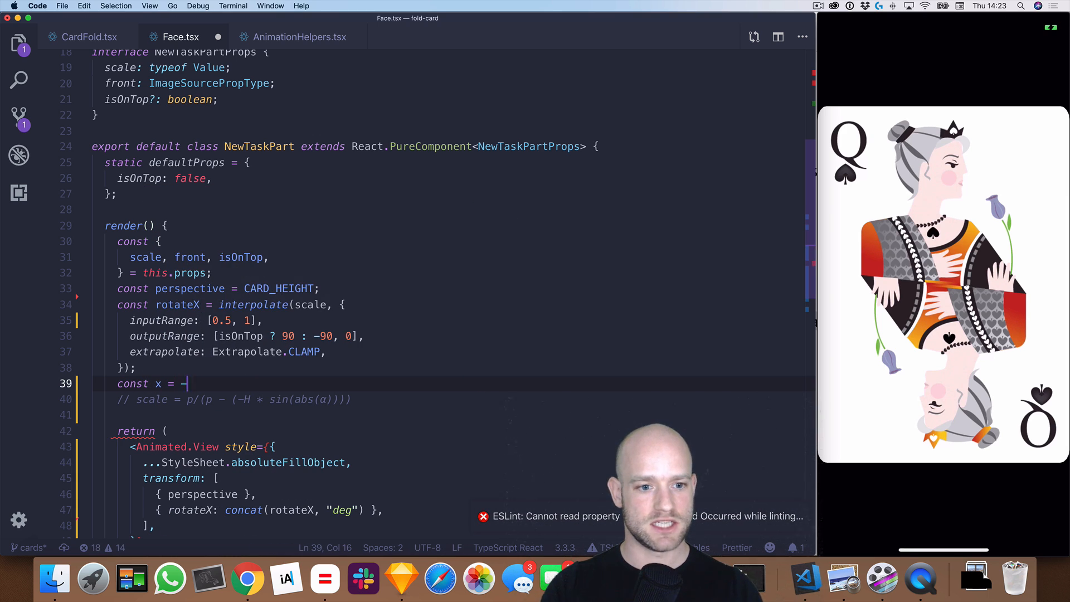
type("CARD_HEIGHT")
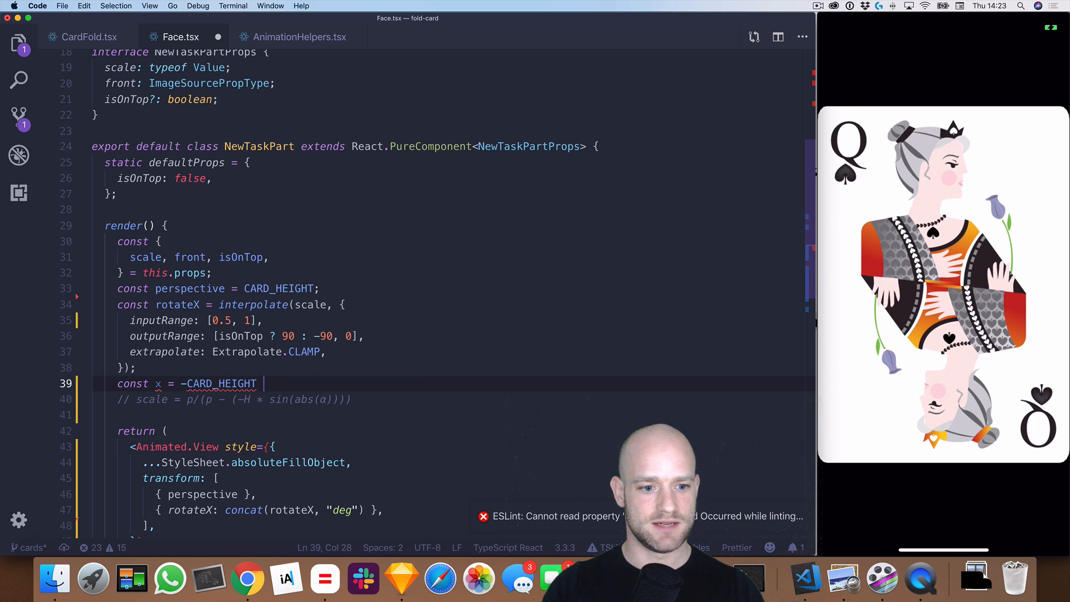
type("/ 2 *")
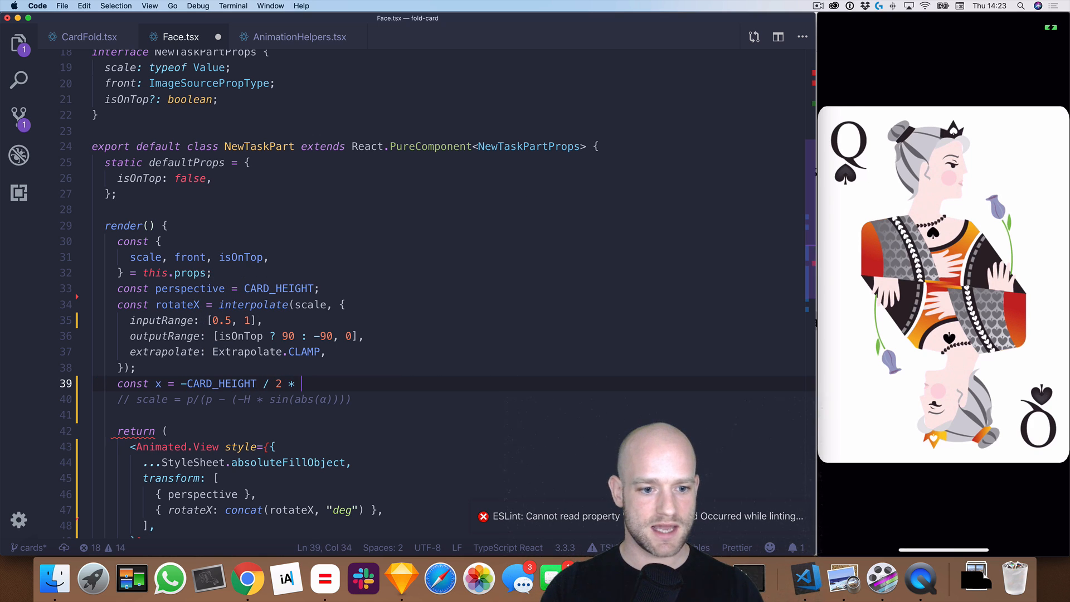
key("backspace")
type(",")
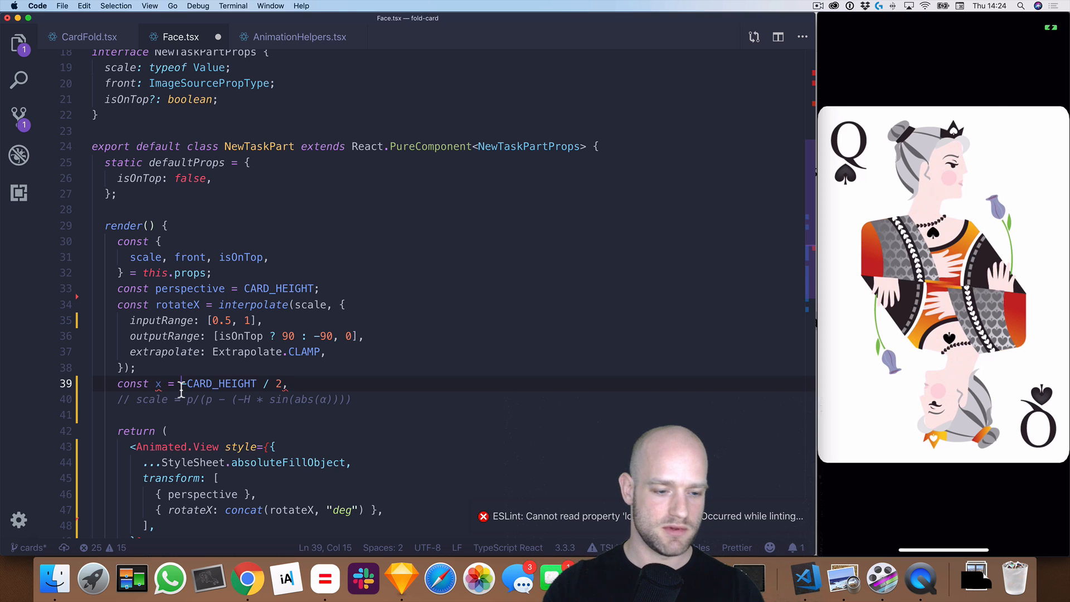
type("multiply*")
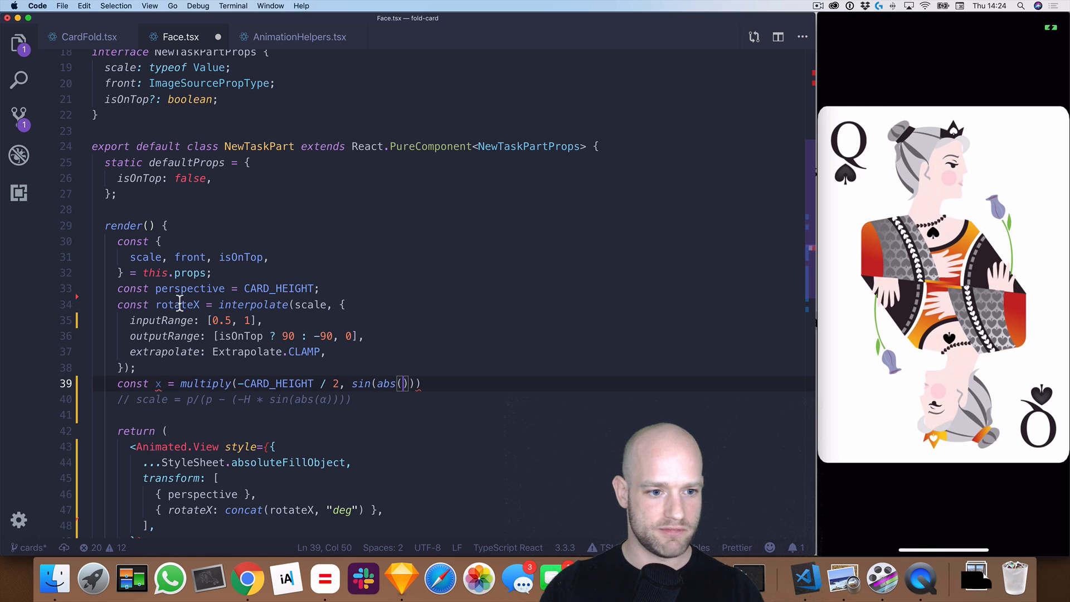
type("rotateX")
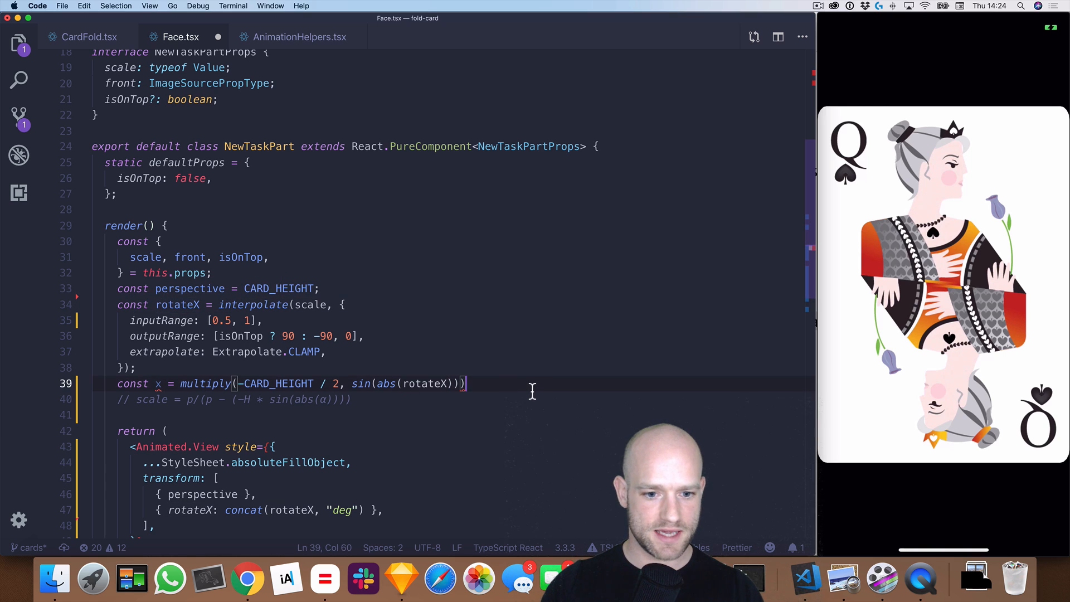
type(";")
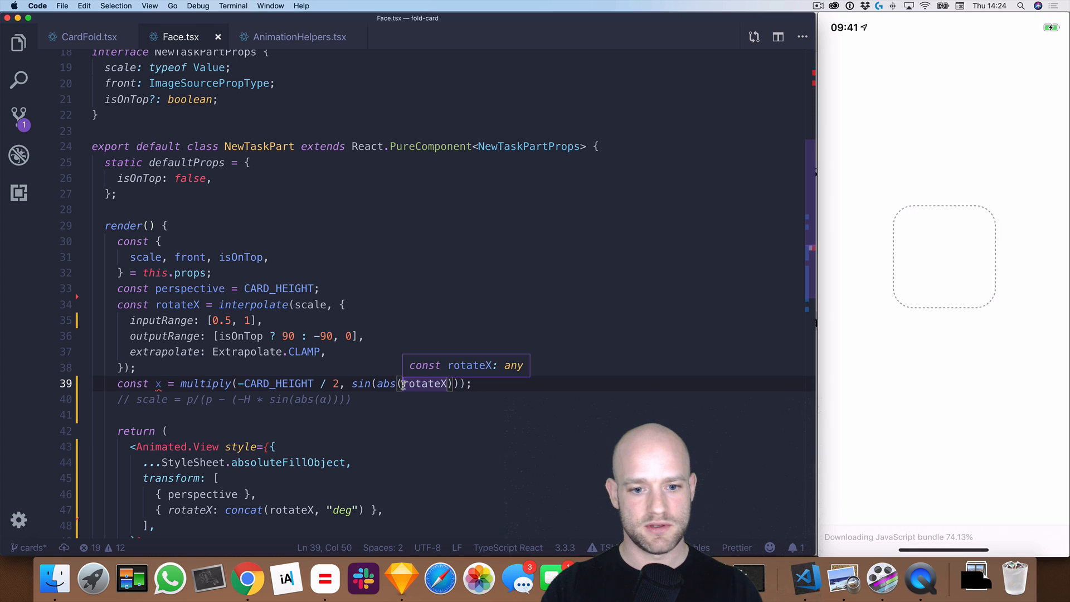
Wrap rotateX in toRad, drop the comment, and add { scale: translateZ(x) } to the transform.
type("toRag")
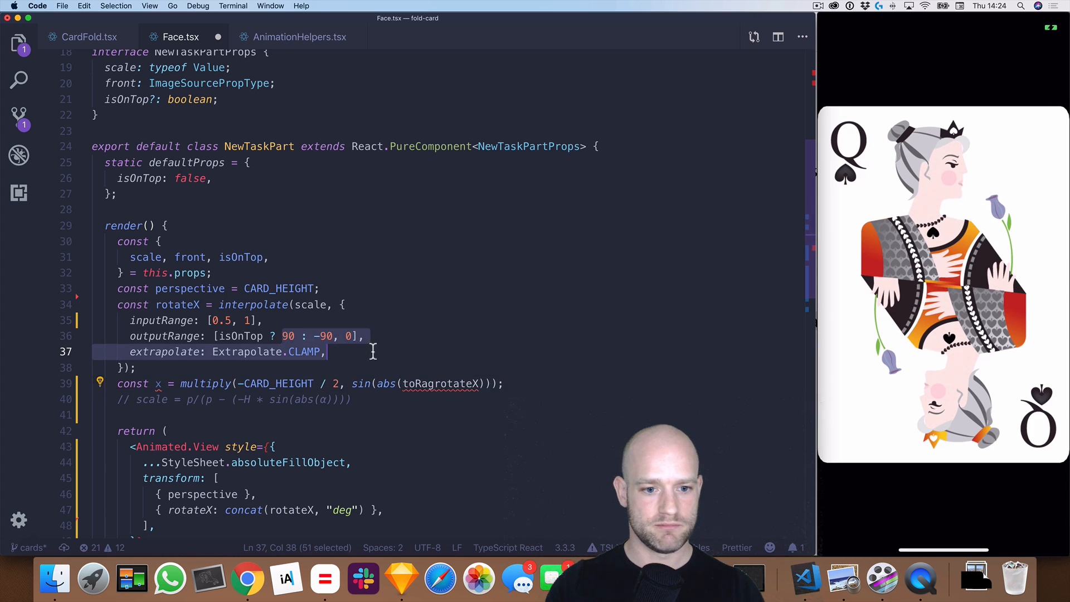
left_click(447, 383)
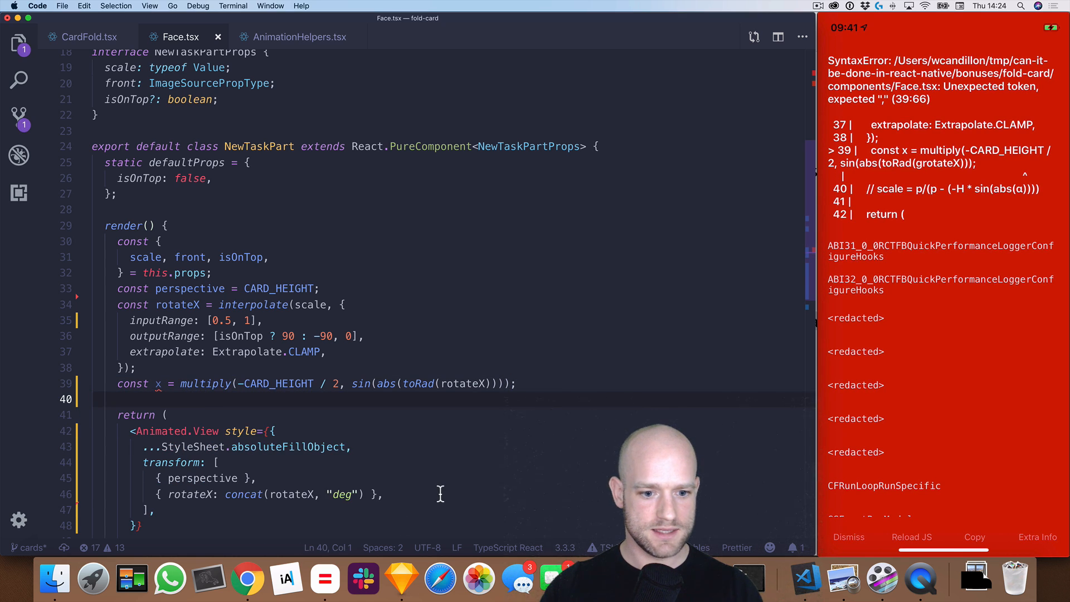
type("{ }")
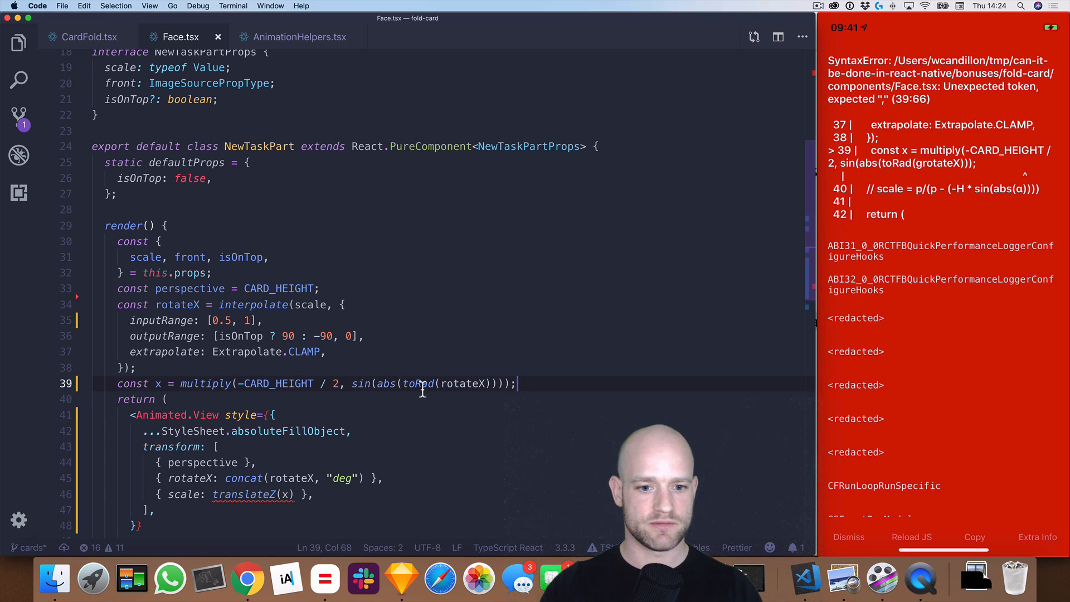
Pass perspective into translateZ(perspective, x), verify the helper's signature in AnimationHelpers.tsx, and save Face.tsx.
scroll("up", 3)
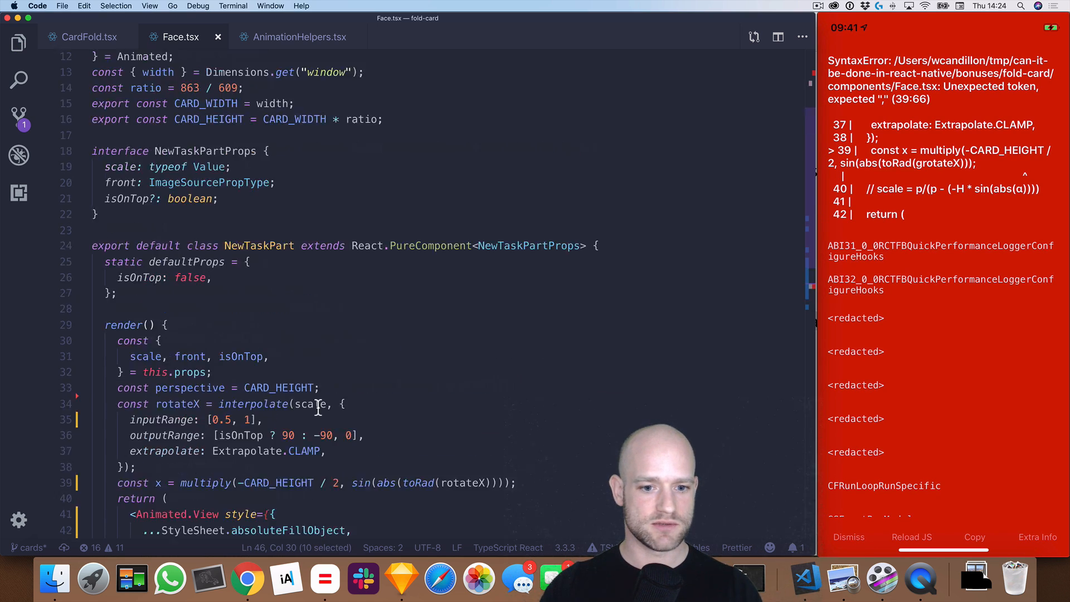
scroll("up", 3)
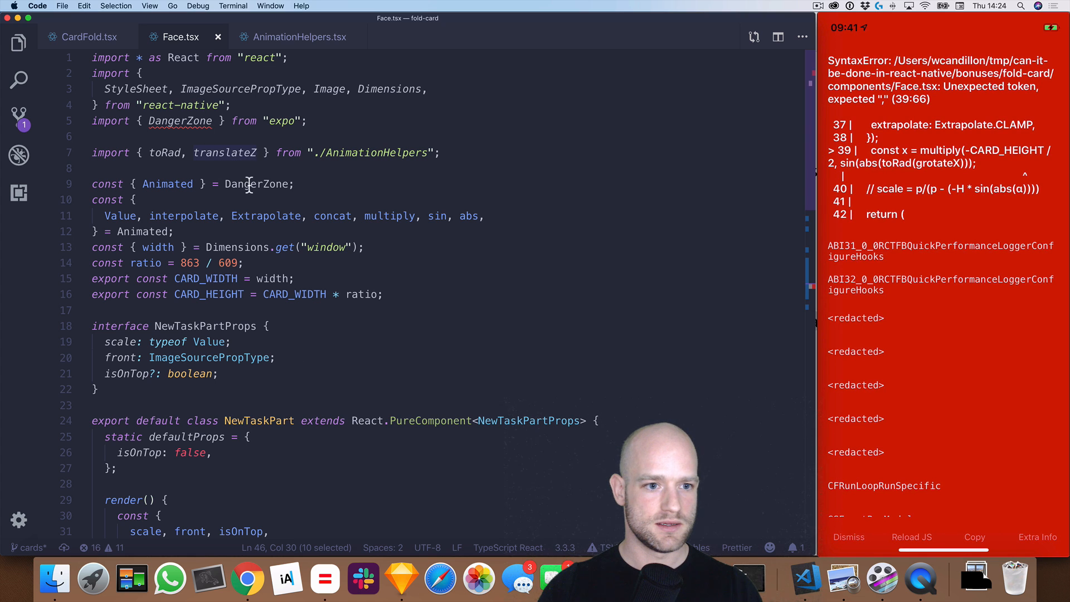
scroll("down", 3)
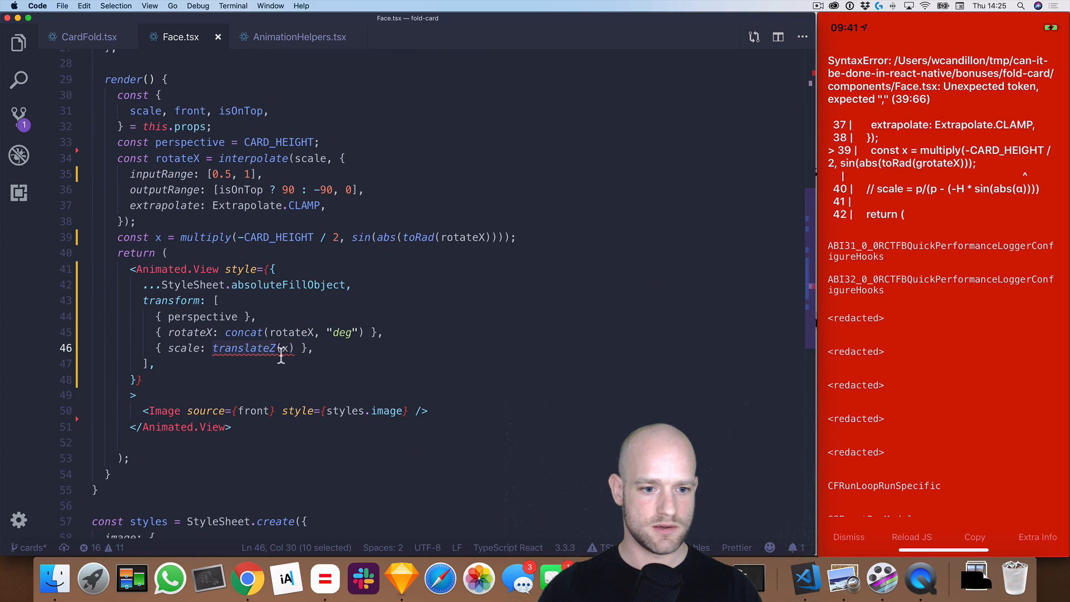
type("perspectiv")
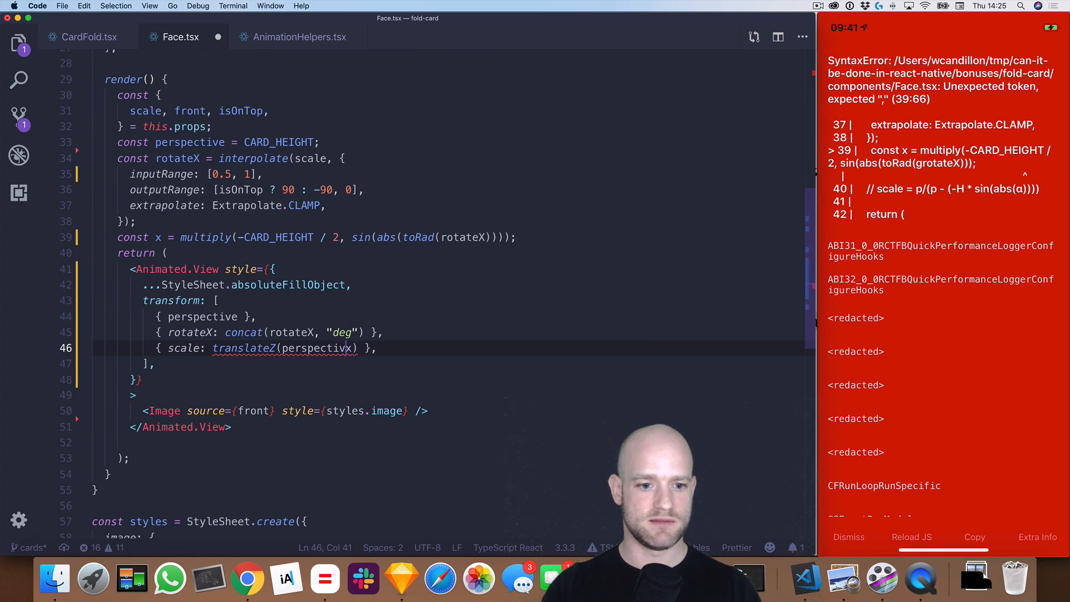
left_click(299, 37)
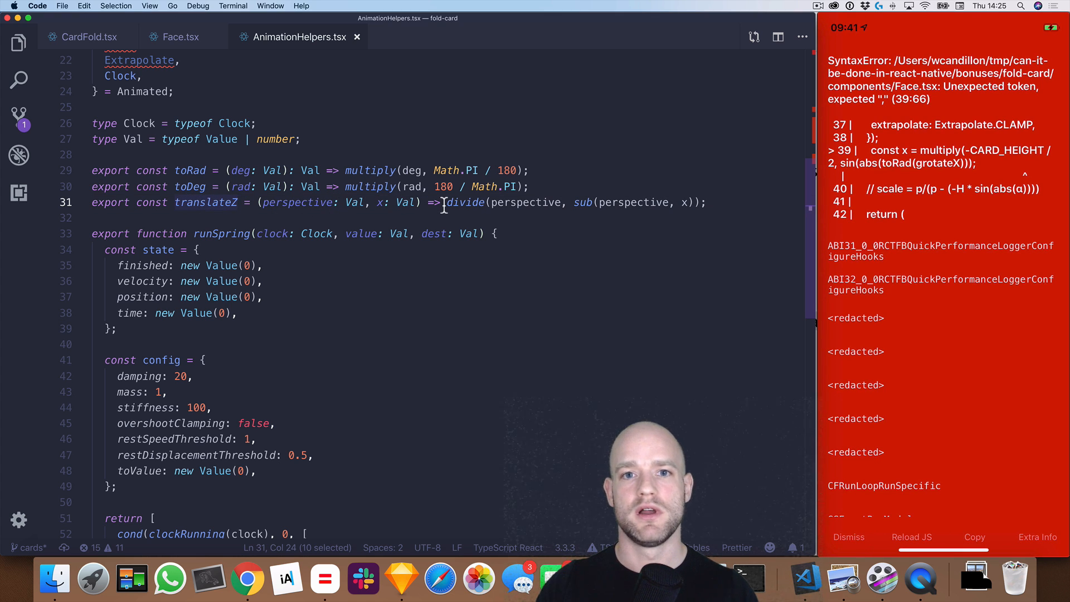
left_click(180, 37)
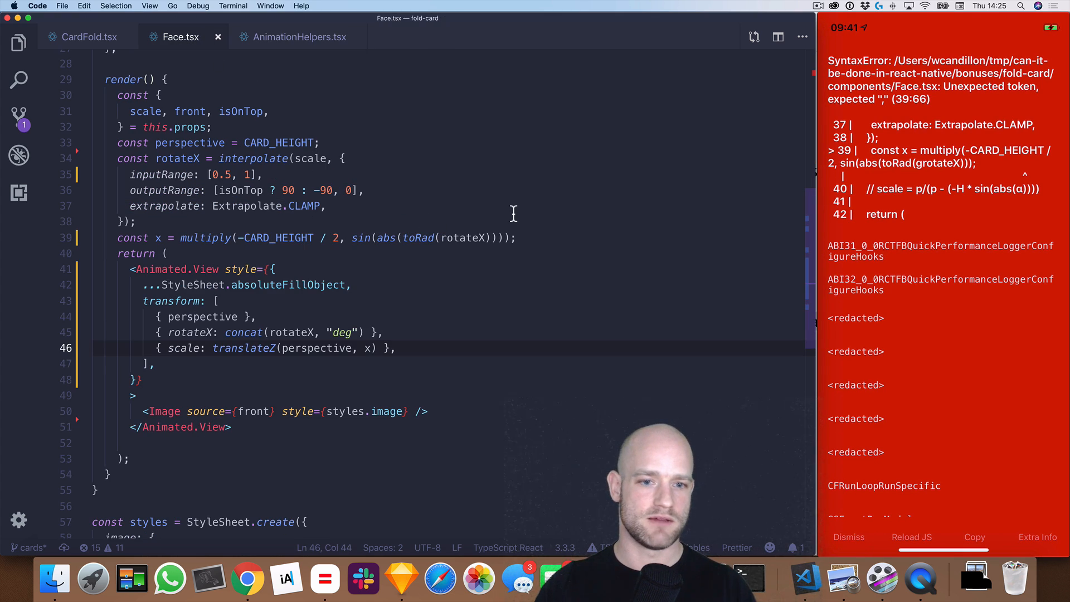
left_click(911, 537)
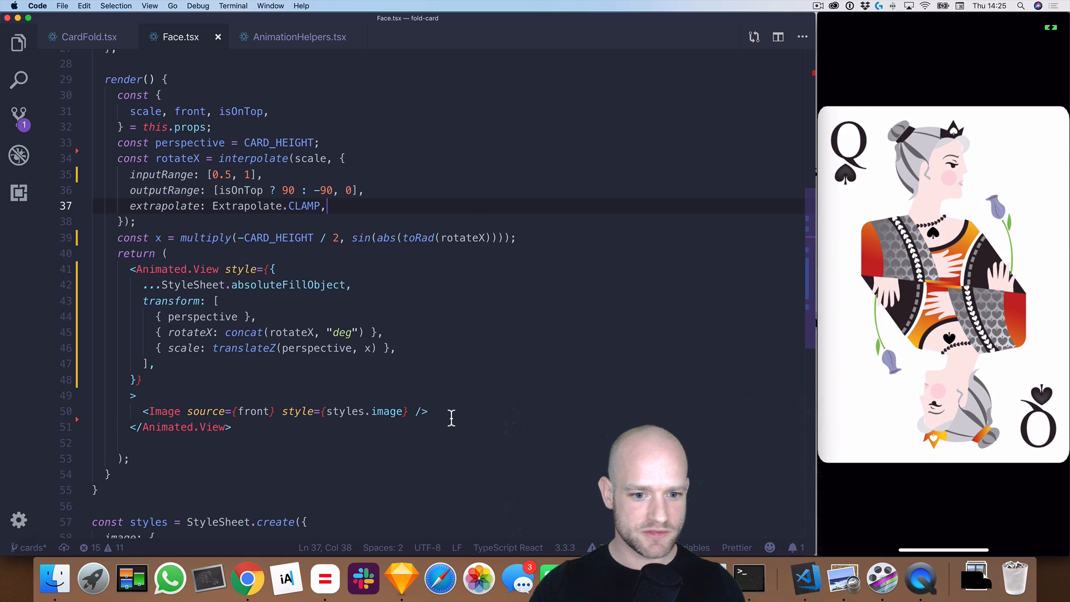
Add a new Animated.View with a style prop on the line after the Image element.
left_click(429, 411)
type("<")
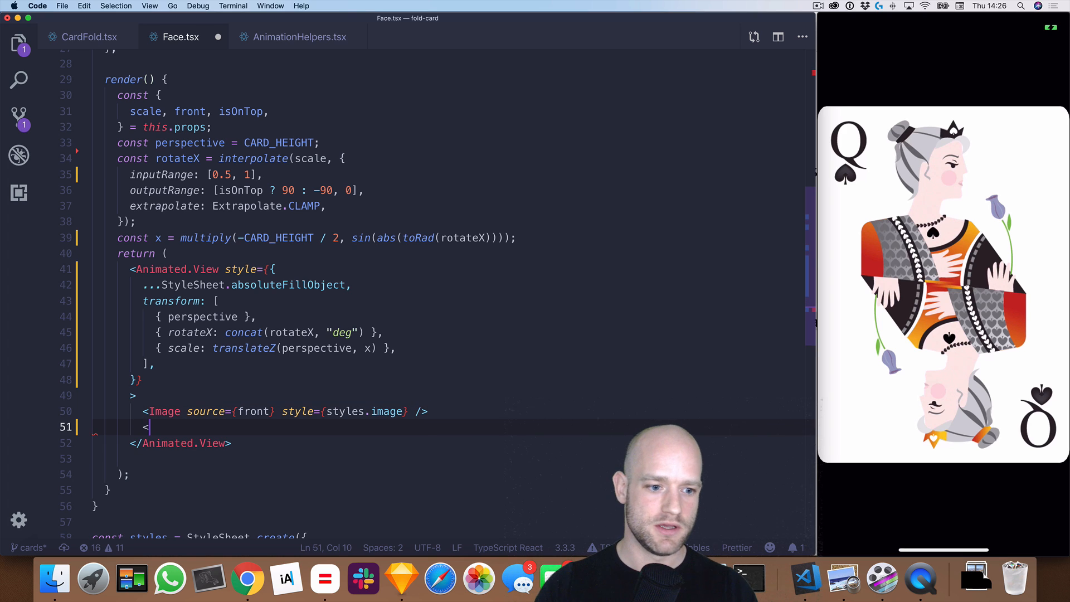
type("Animated.View")
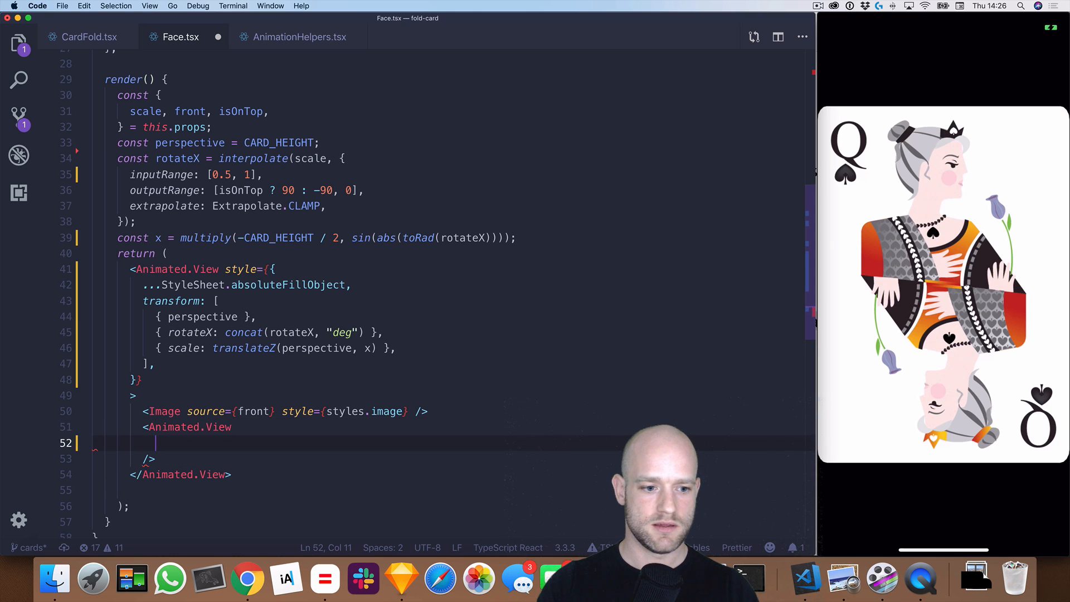
type("sty")
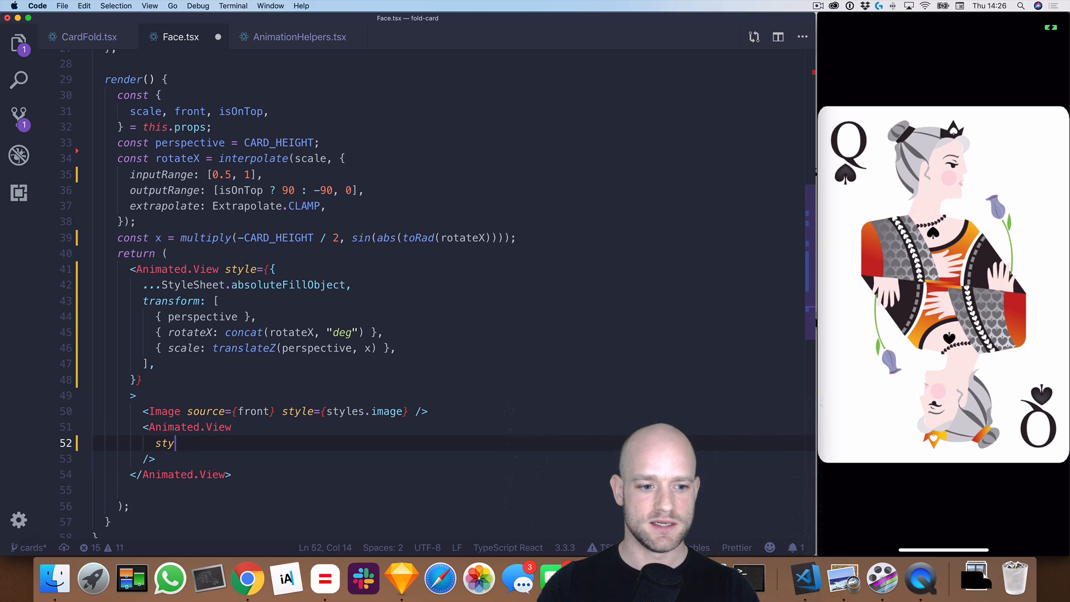
type("le={{}}")
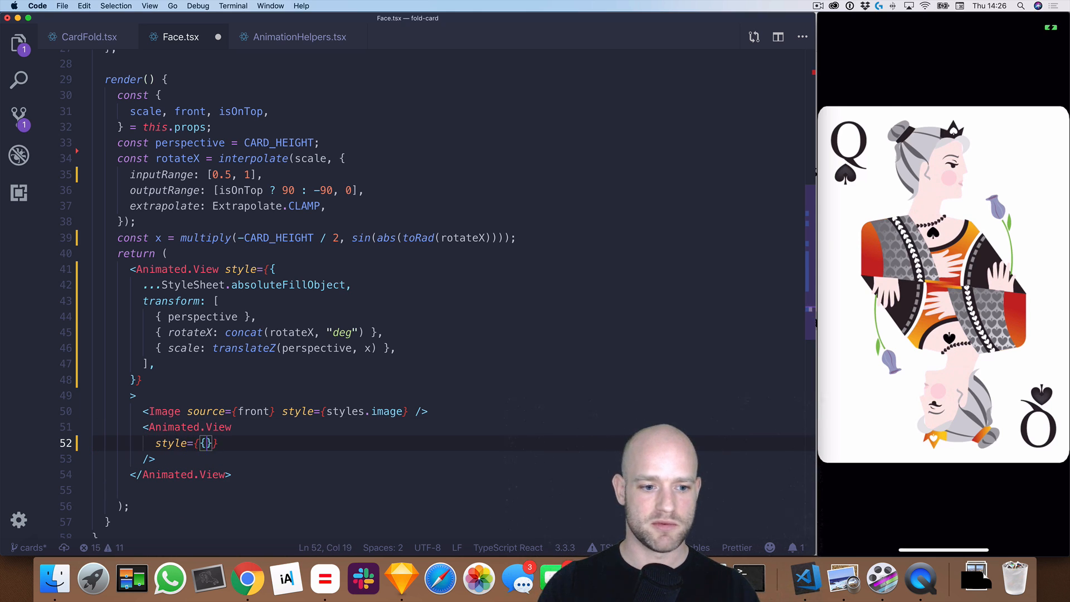
Give the overlay ...StyleSheet.absoluteFillObject and backgroundColor "black".
type("...S")
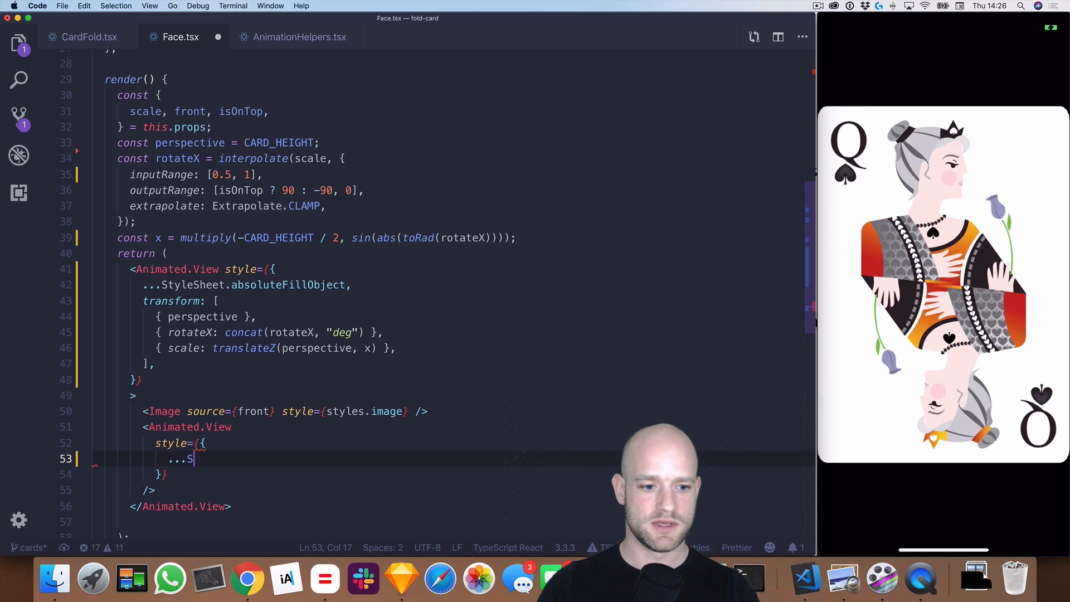
type("tyleSheet.absoluteFillObject,")
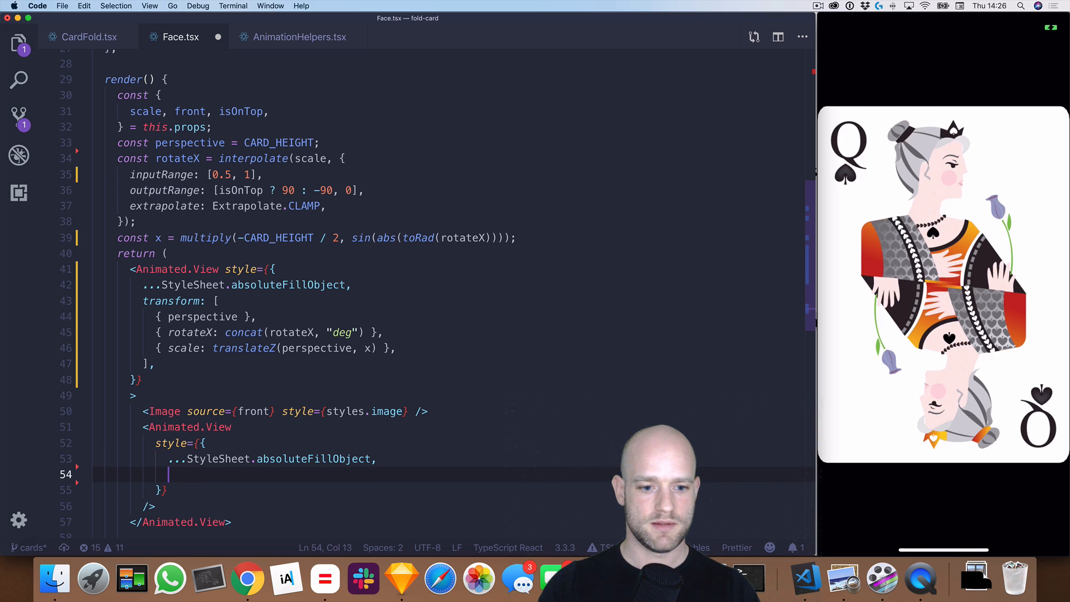
type("o")
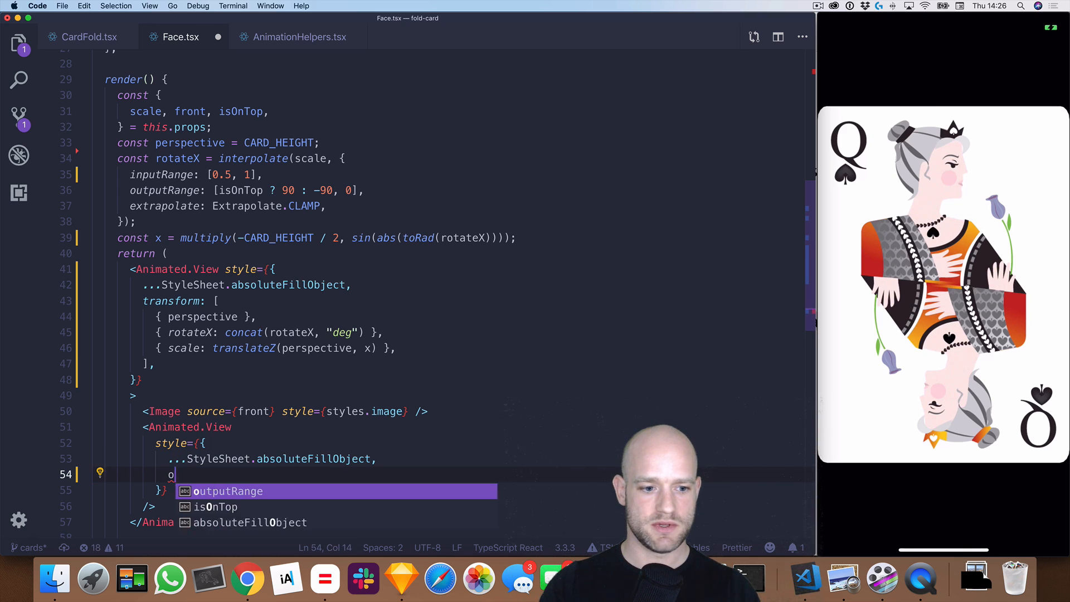
type("ackgroundColor")
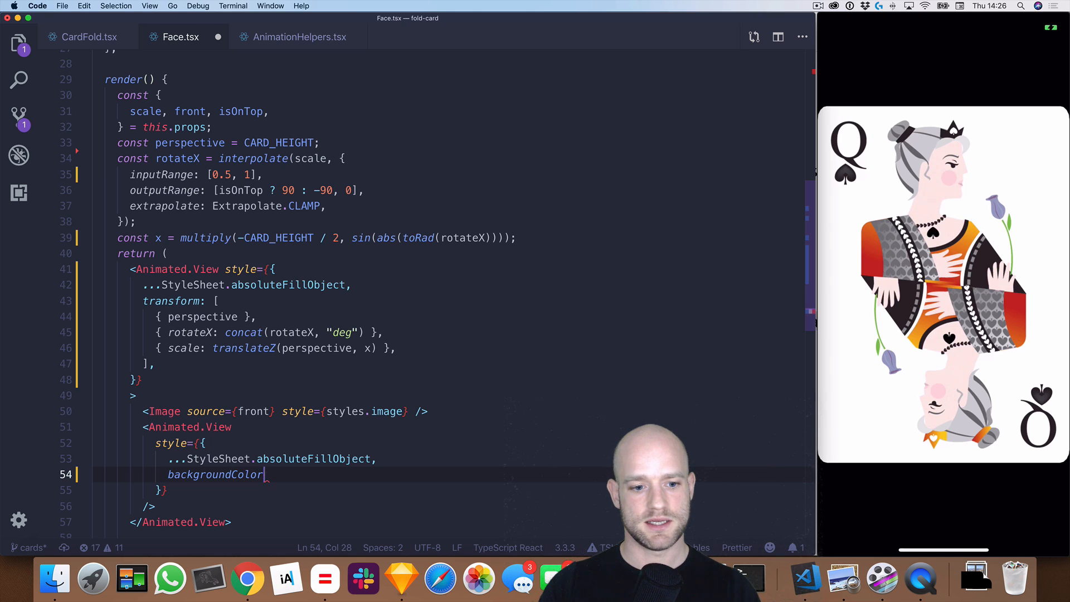
type(": \"bla")
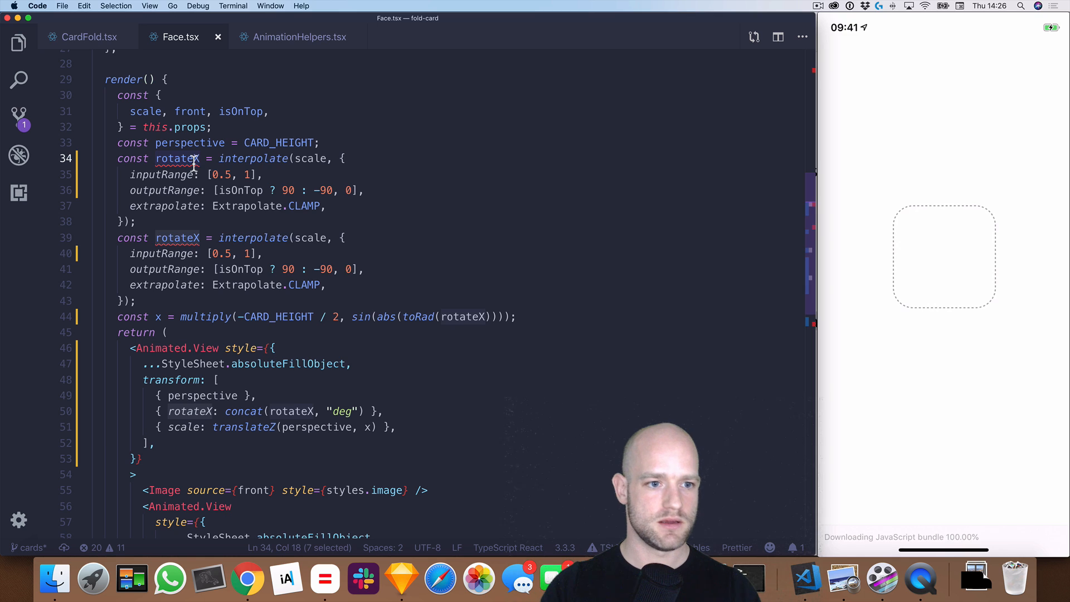
Rename the duplicated interpolation to opacity with outputRange [1, 0.1].
type("opacity")
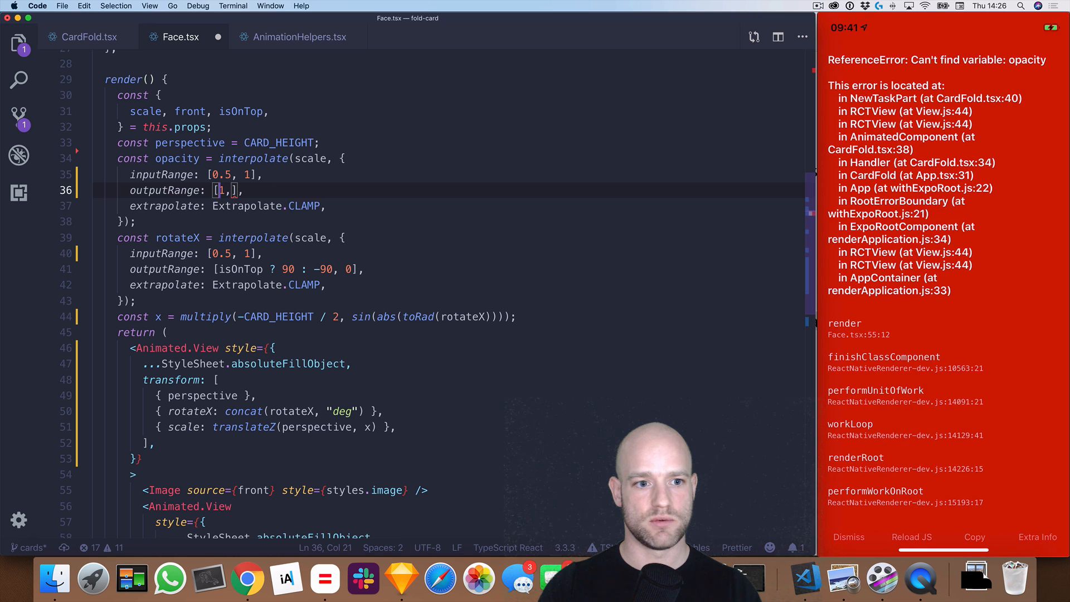
type("0.1")
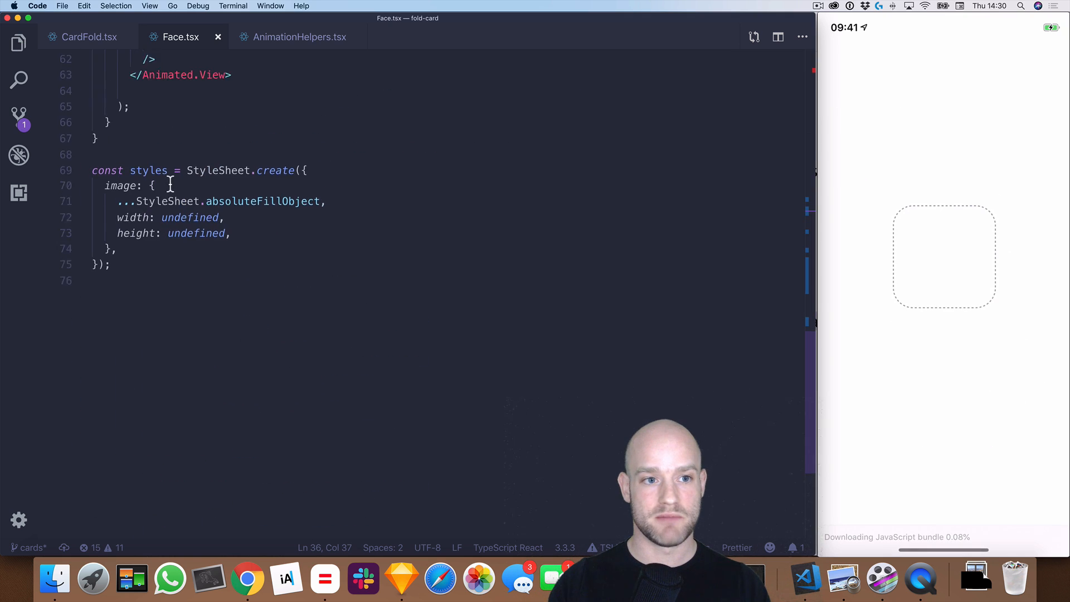
Scroll through Face.tsx before switching to the React Native Elements page in Chrome.
scroll("up", 3)
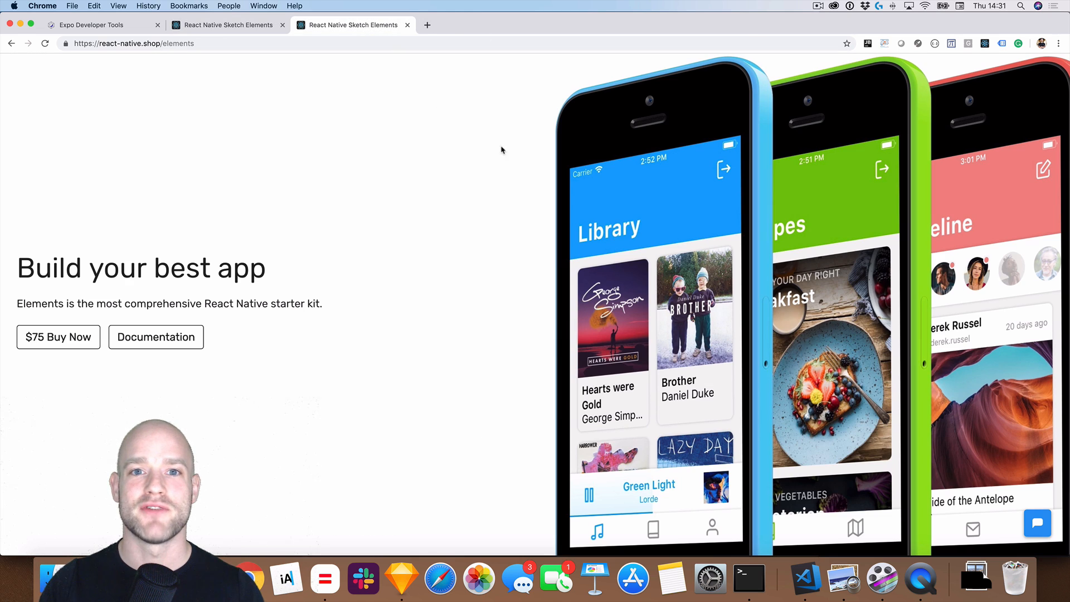
mouse_move(543, 170)
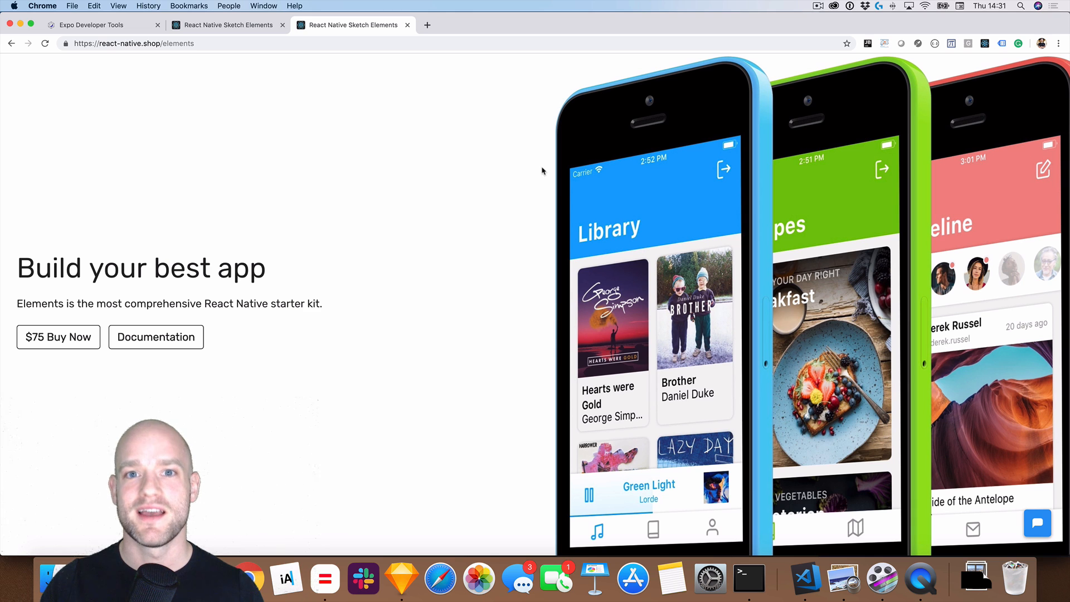
scroll("down", 3)
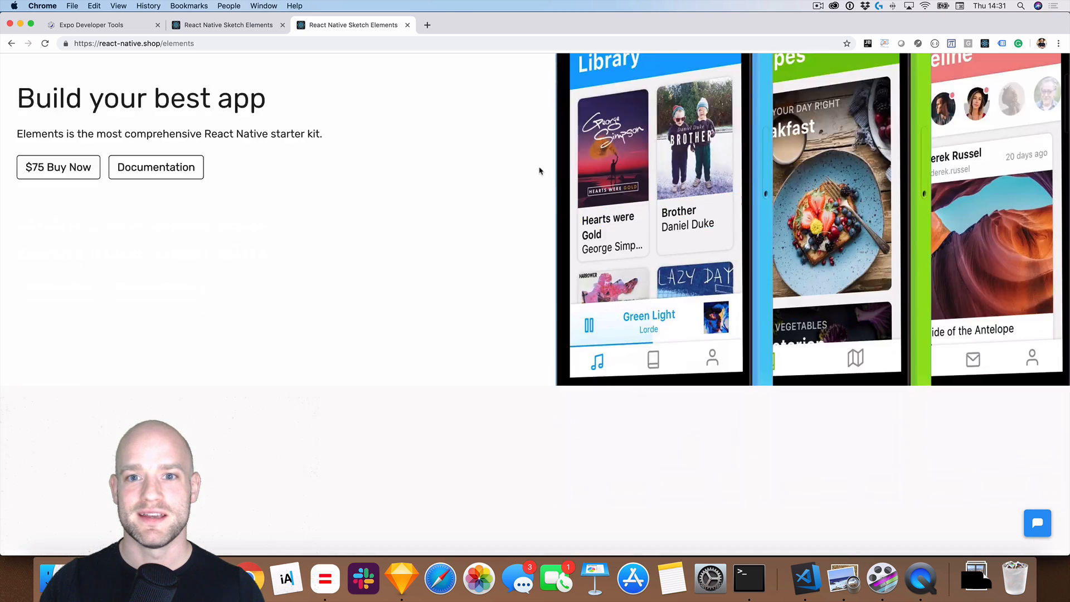
scroll("down", 3)
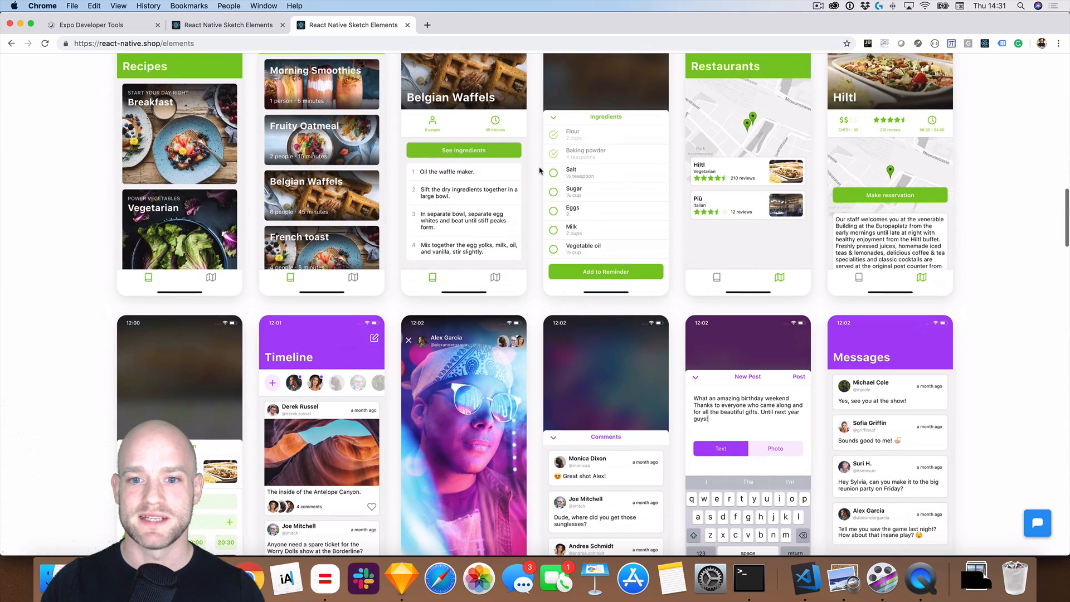
scroll("down", 3)
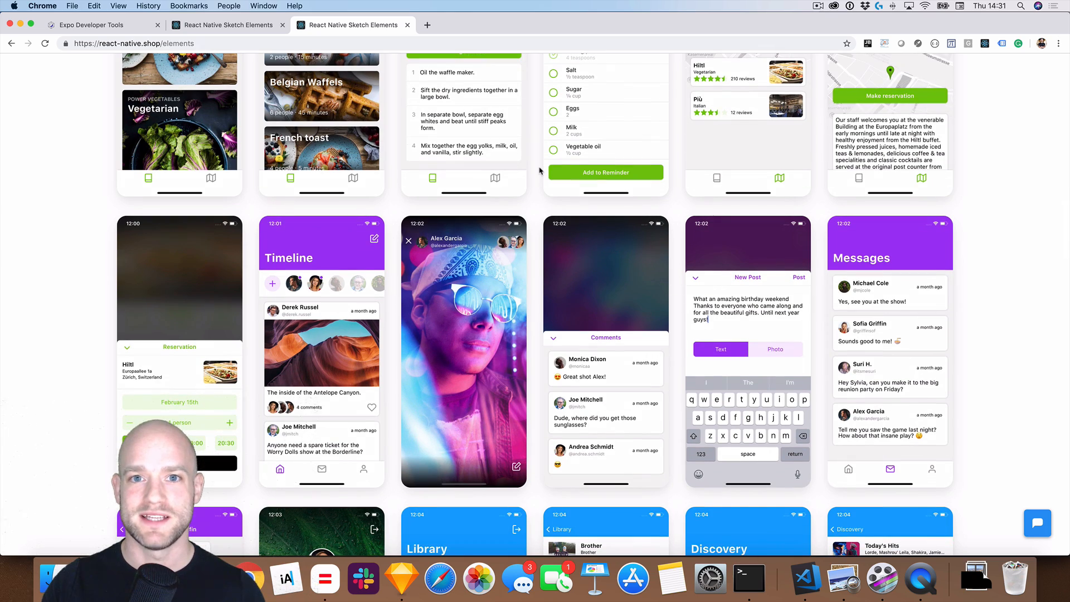
scroll("down", 3)
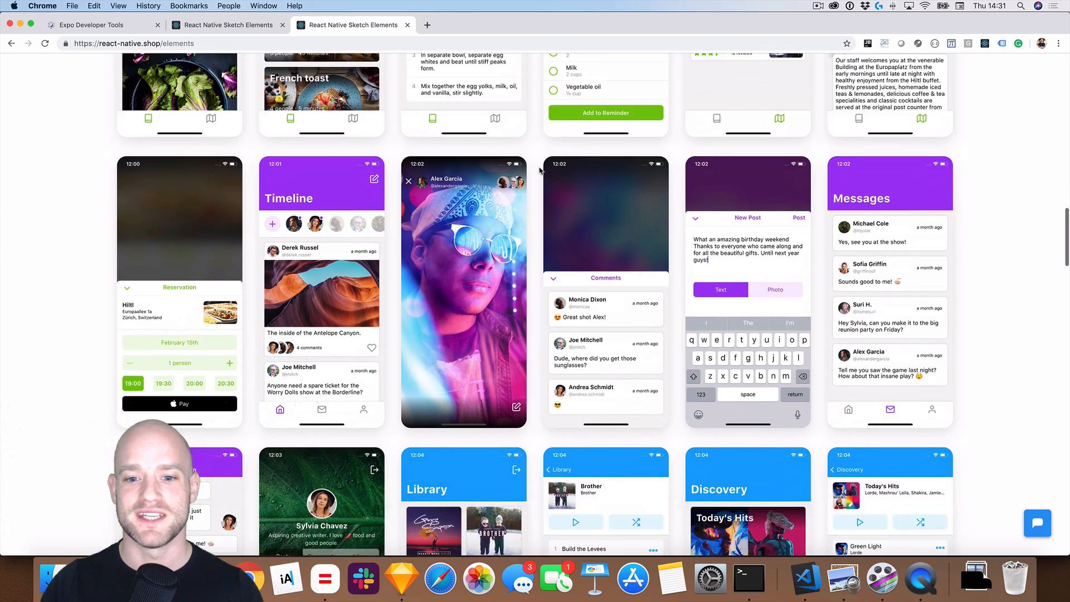
scroll("down", 3)
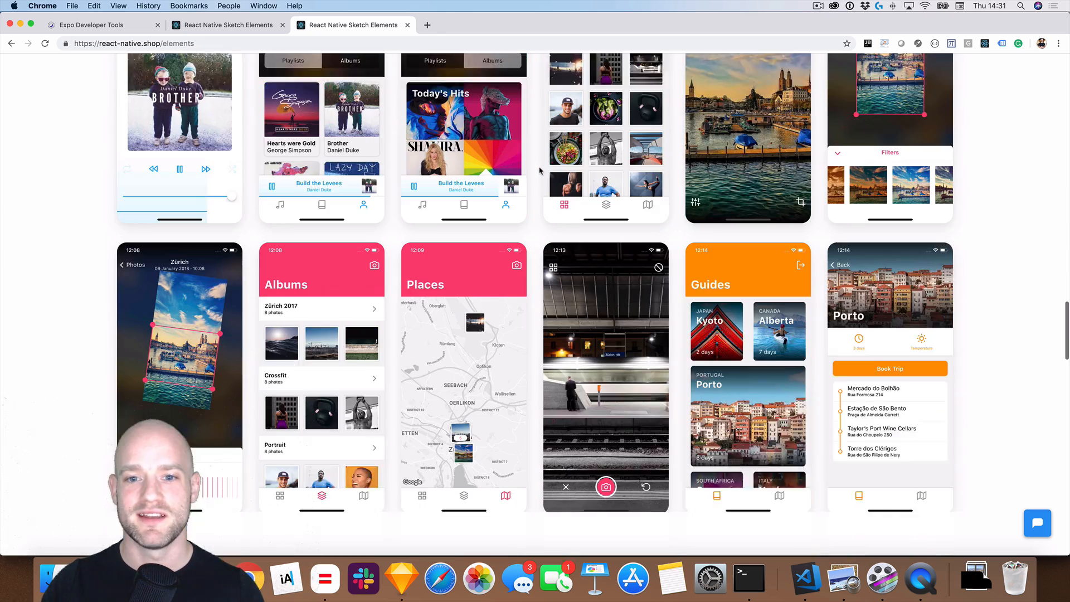
scroll("down", 3)
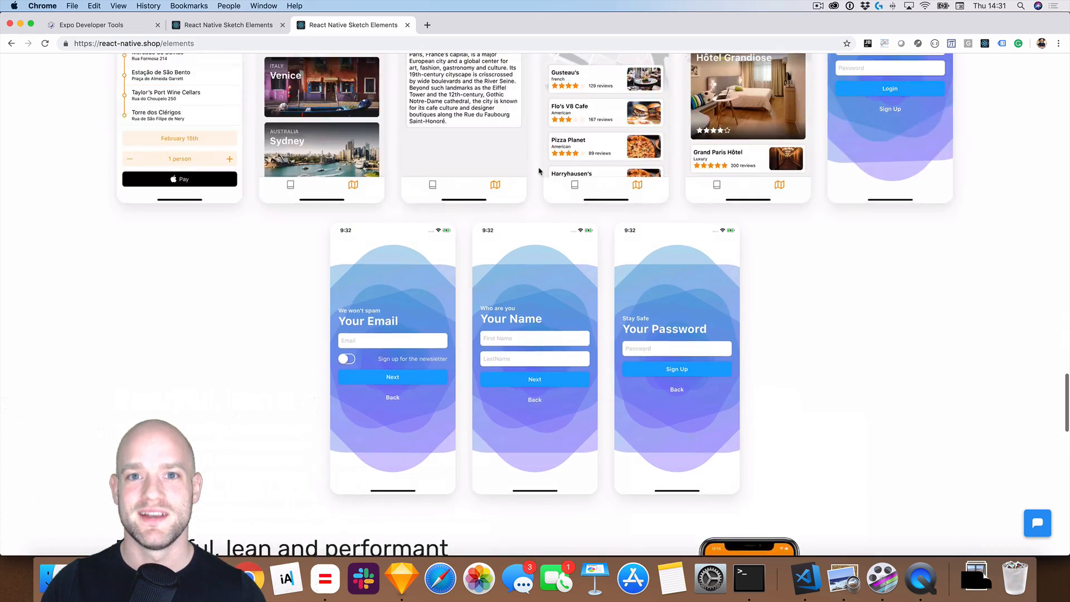
scroll("up", 3)
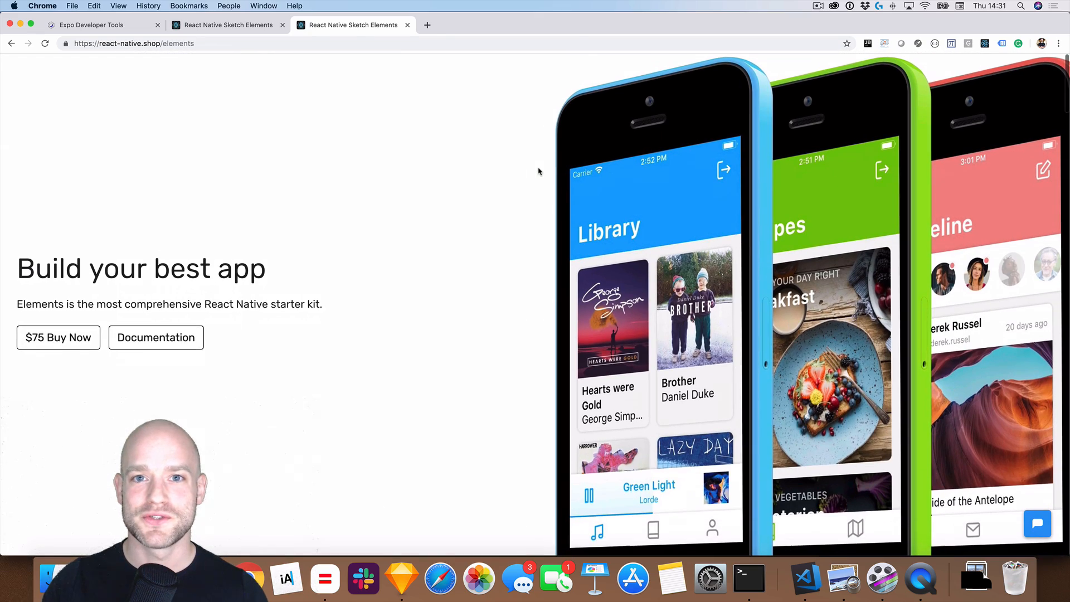